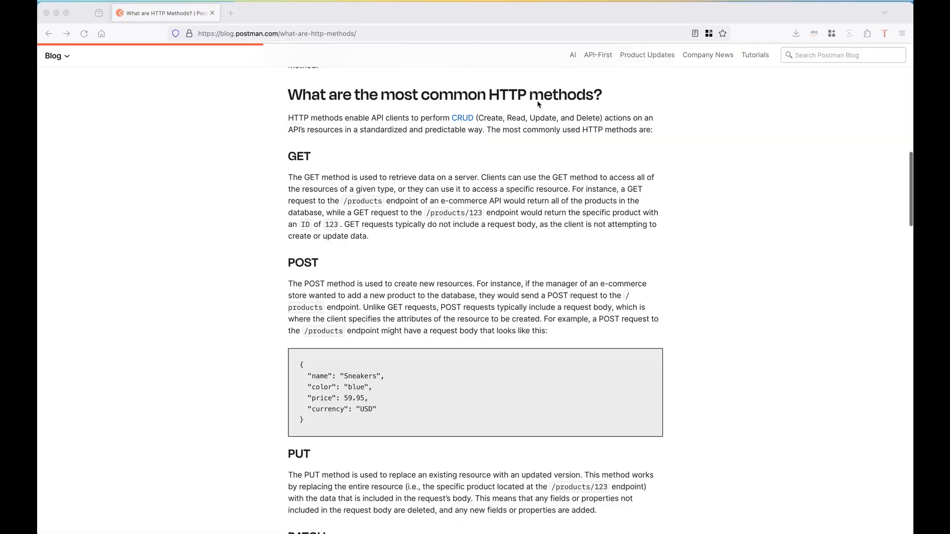
{"action": "mouse_move", "coordinate": [308, 191]}
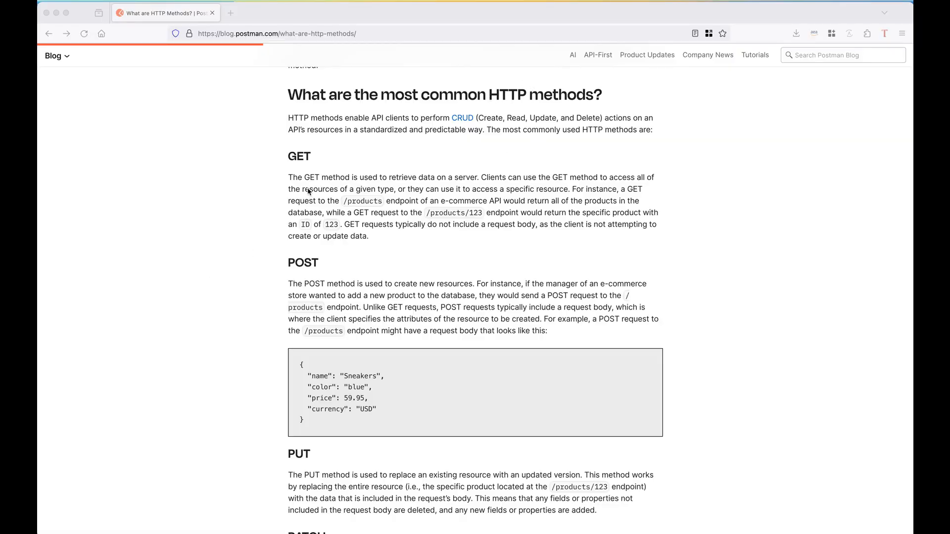
Scroll the Postman HTTP methods article through the method descriptions down to DELETE.
{"action": "scroll", "scroll_direction": "down", "scroll_amount": 3}
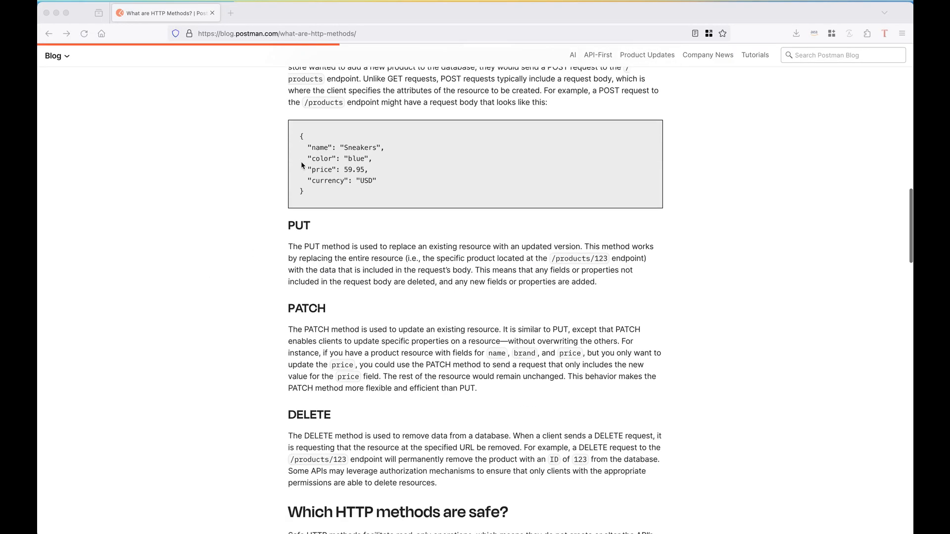
{"action": "scroll", "scroll_direction": "down", "scroll_amount": 3}
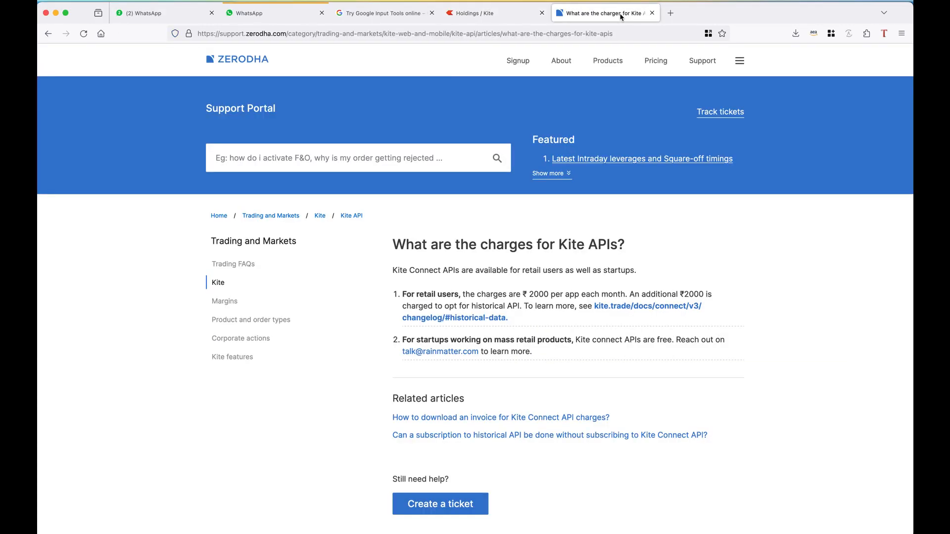
{"action": "scroll", "scroll_direction": "down", "scroll_amount": 3}
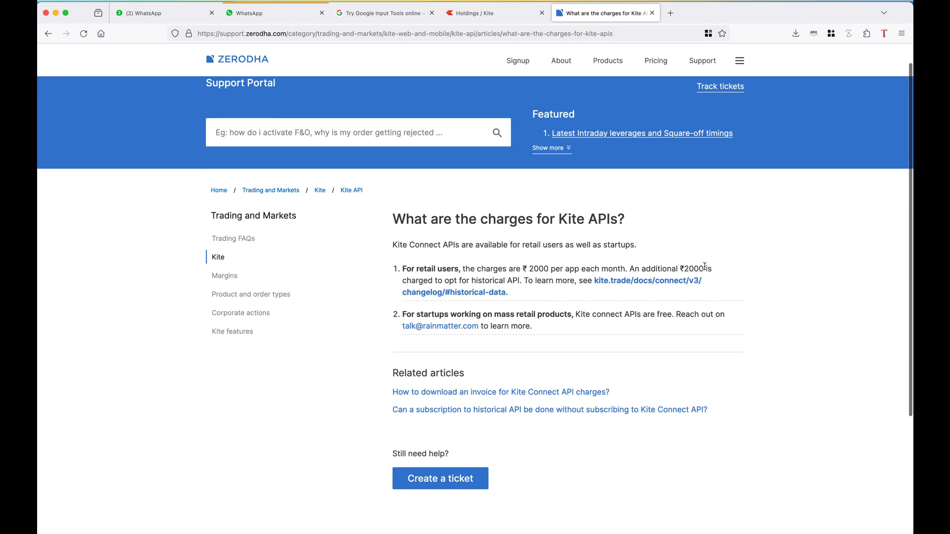
{"action": "mouse_move", "coordinate": [573, 268]}
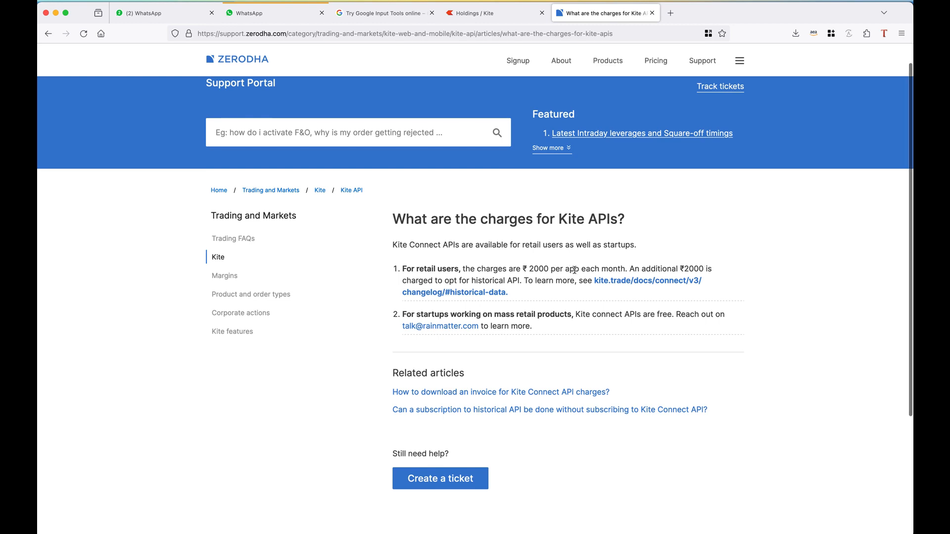
{"action": "mouse_move", "coordinate": [687, 285]}
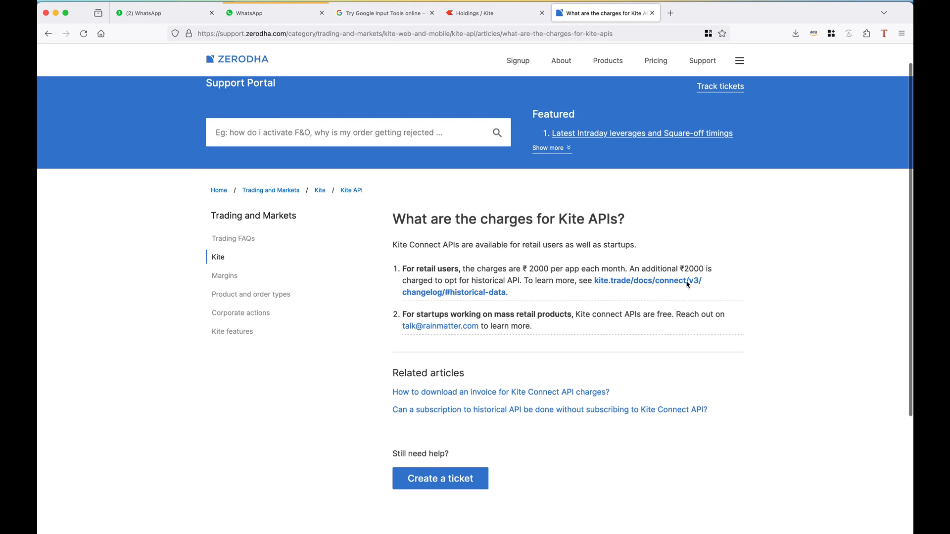
{"action": "mouse_move", "coordinate": [522, 291]}
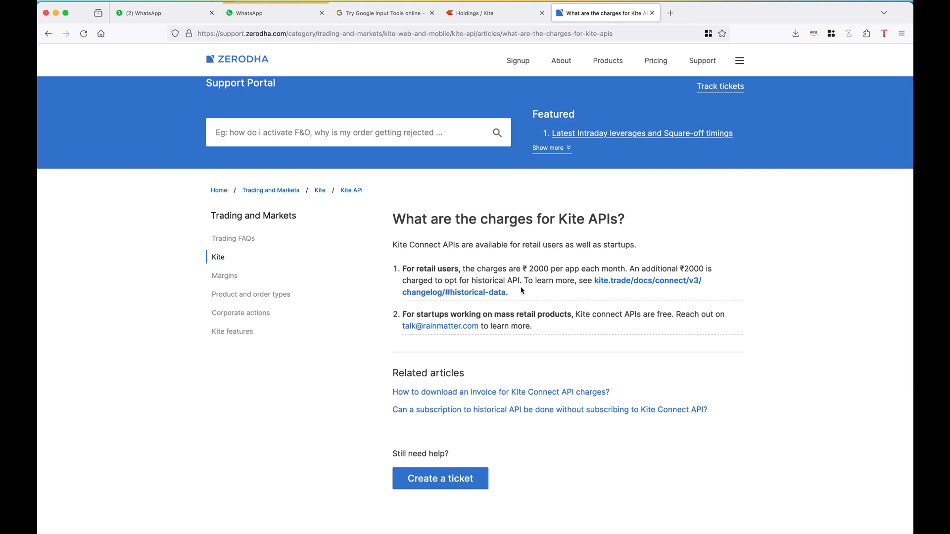
{"action": "mouse_move", "coordinate": [352, 515]}
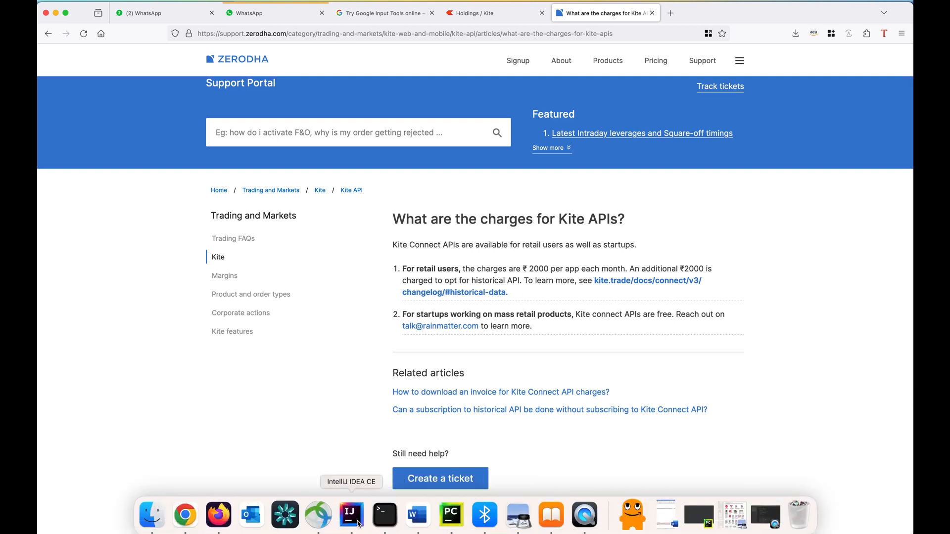
Return to HttpAgent.java in IntelliJ and launch WebViewLogin in debug mode.
{"action": "left_click", "coordinate": [351, 515]}
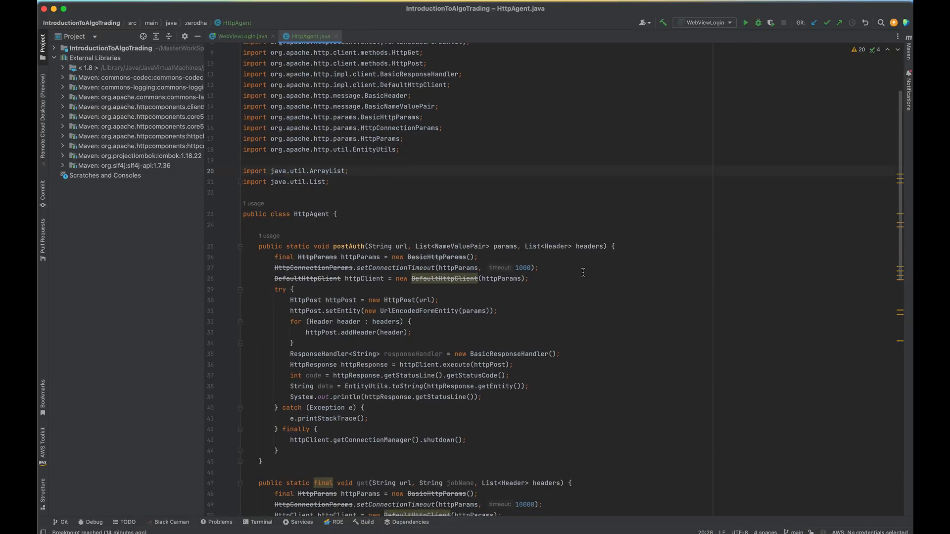
{"action": "scroll", "scroll_direction": "down", "scroll_amount": 3}
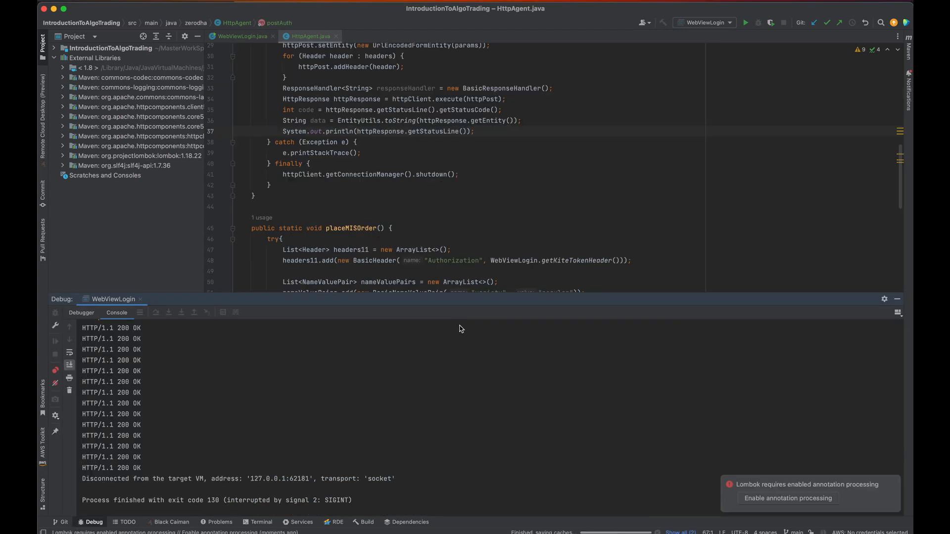
{"action": "left_click", "coordinate": [744, 23]}
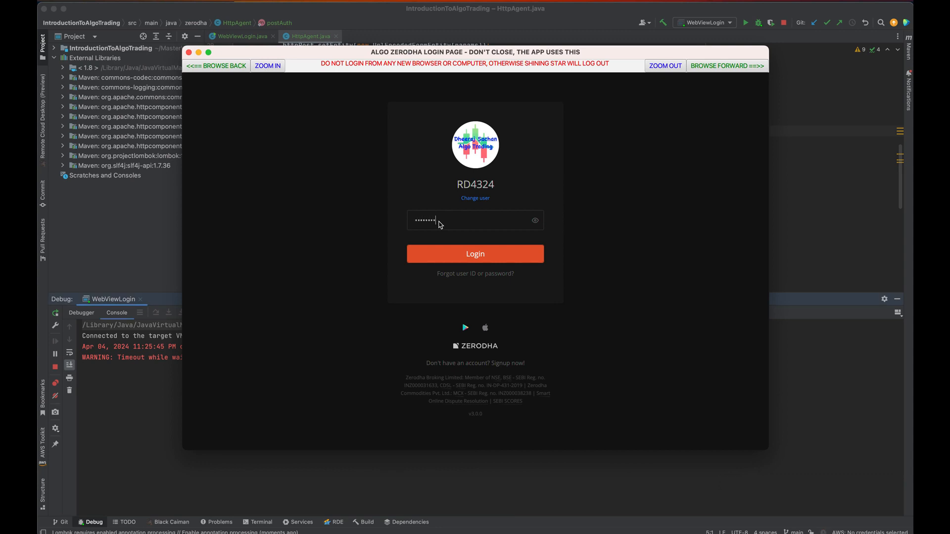
{"action": "left_click", "coordinate": [475, 253]}
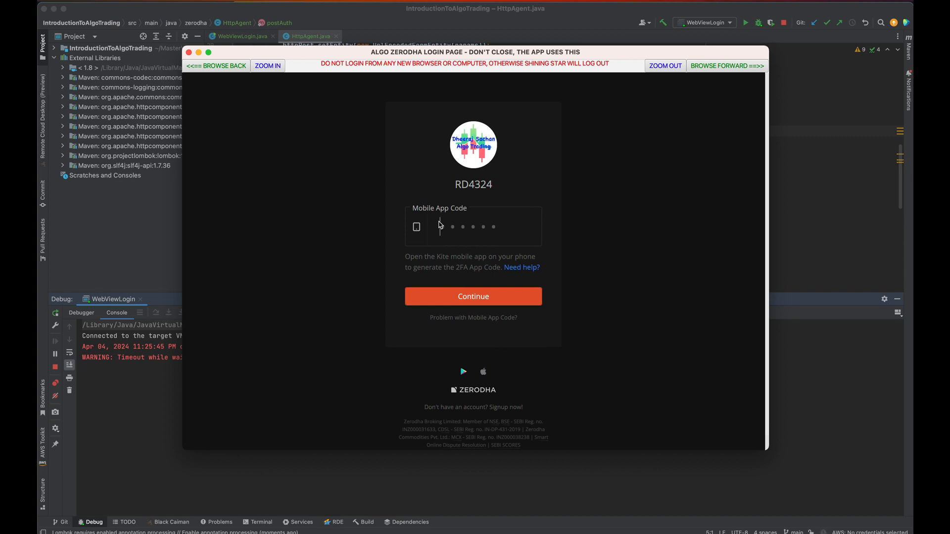
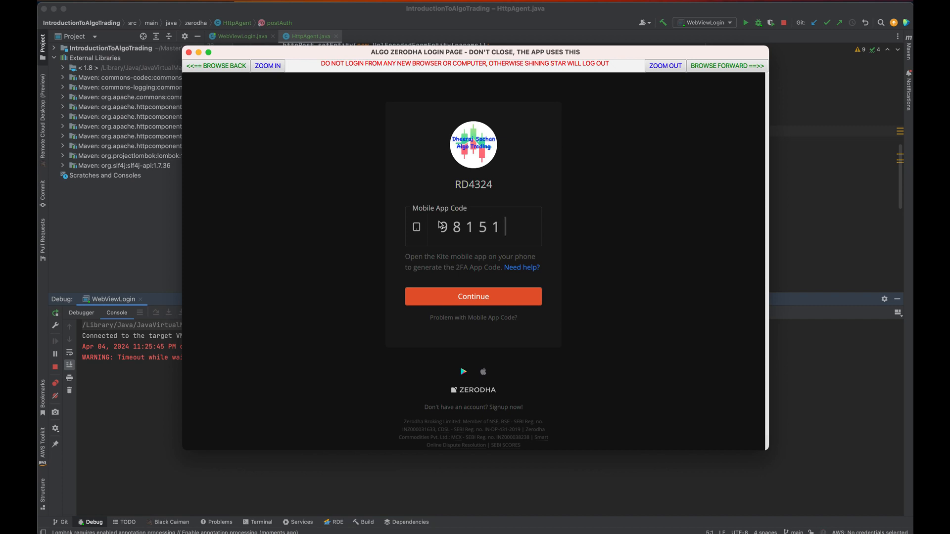
{"action": "left_click", "coordinate": [473, 297]}
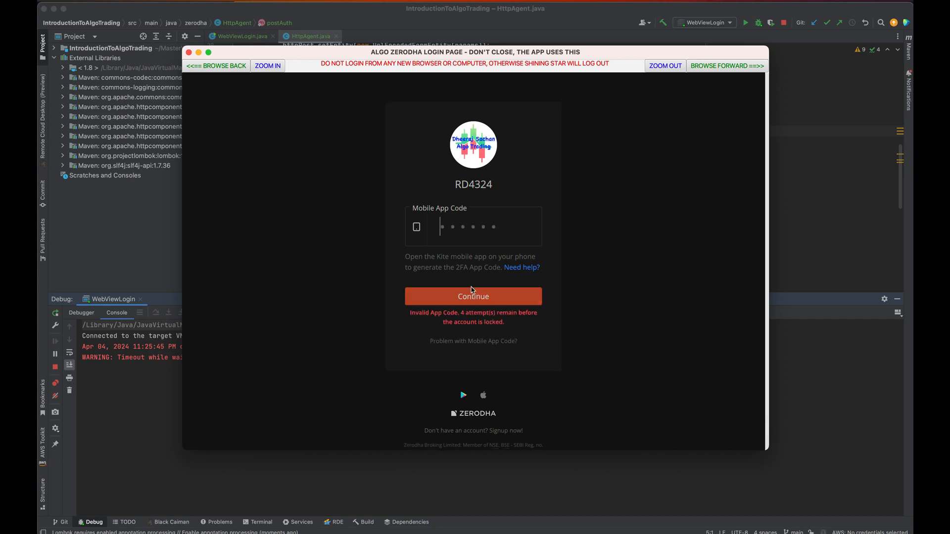
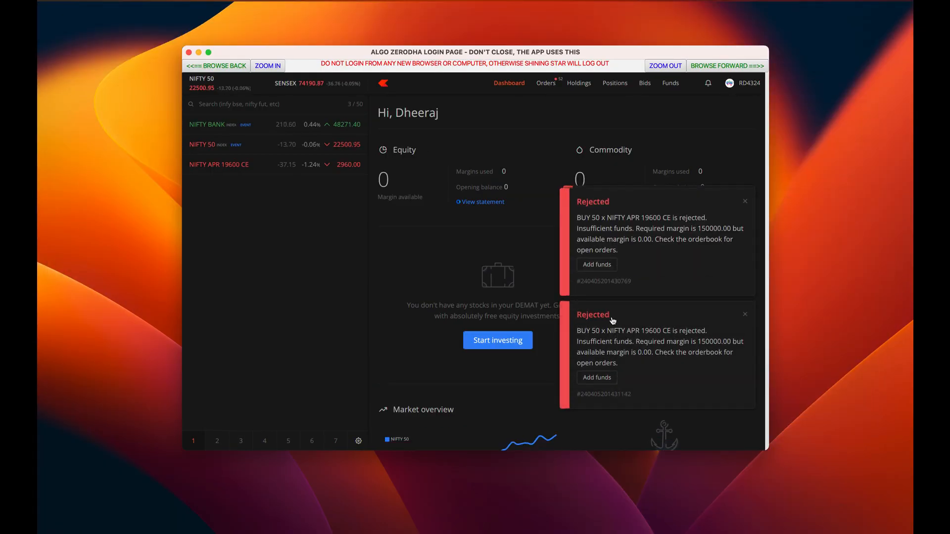
{"action": "mouse_move", "coordinate": [349, 517]}
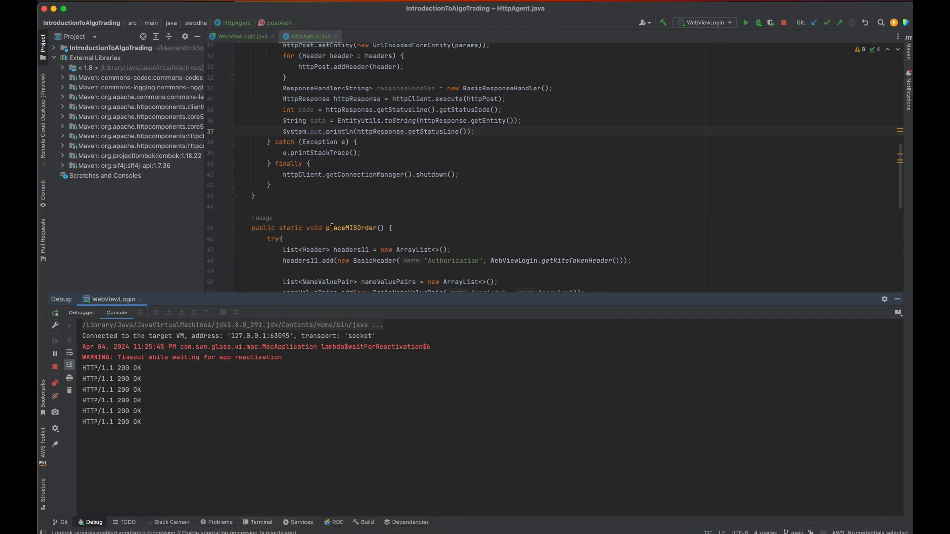
Review the rejected NIFTY APR 19600 CE buys in Kite's order book, then return to HttpAgent.java.
{"action": "scroll", "scroll_direction": "down", "scroll_amount": 3}
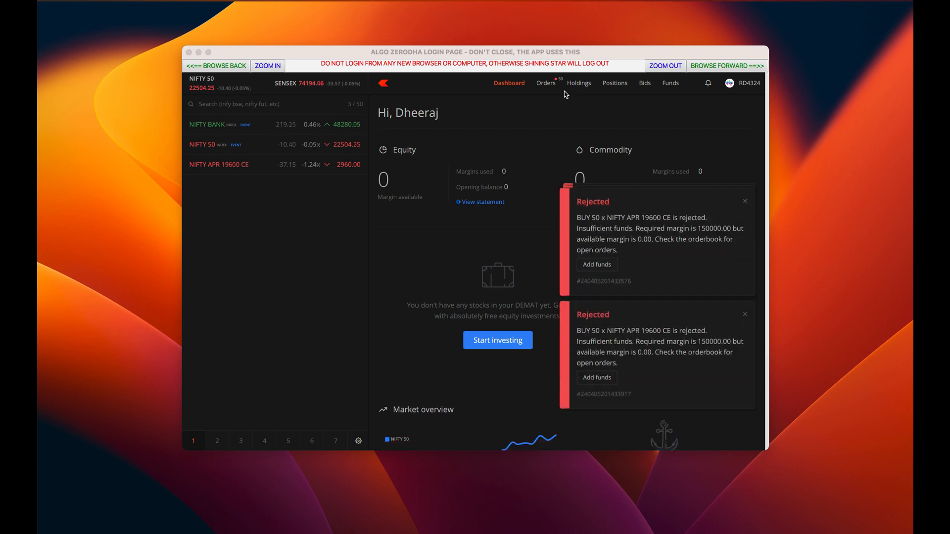
{"action": "left_click", "coordinate": [544, 83]}
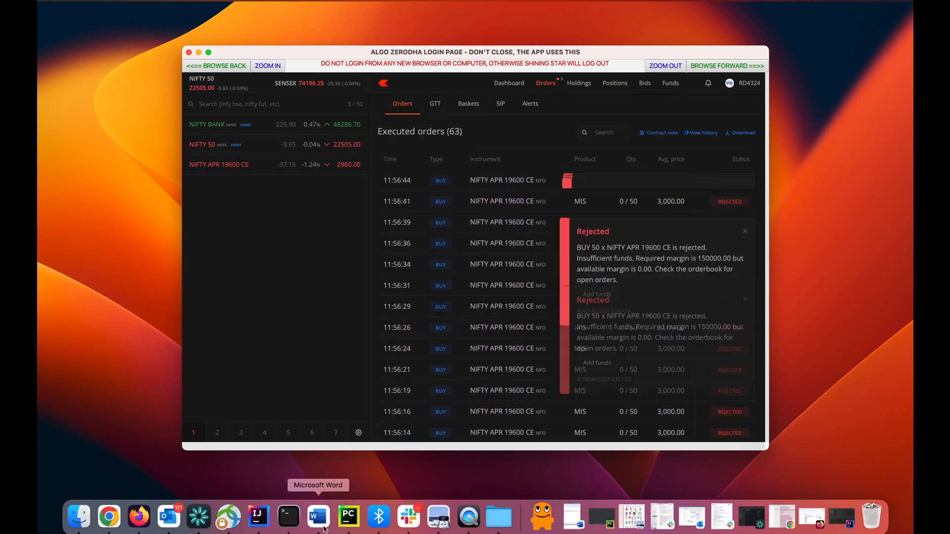
{"action": "left_click", "coordinate": [259, 517]}
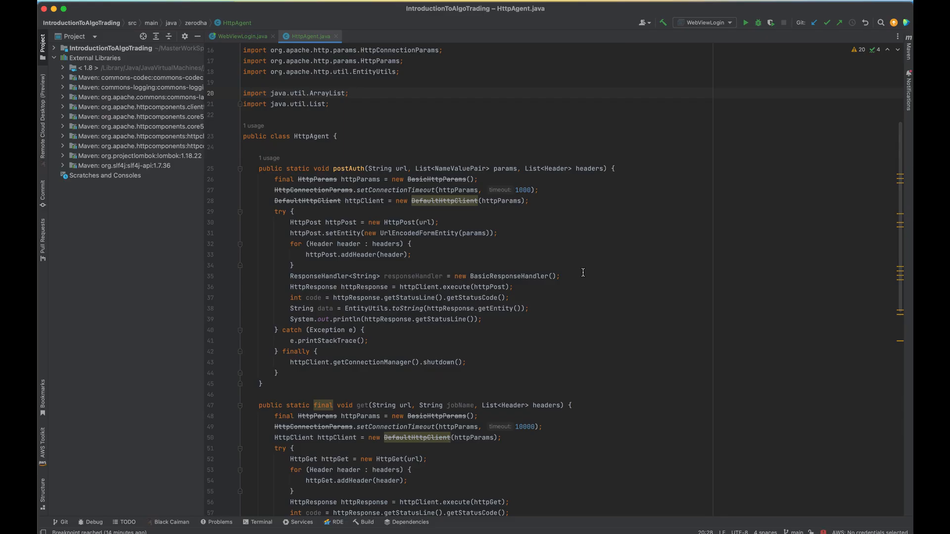
{"action": "mouse_move", "coordinate": [564, 370]}
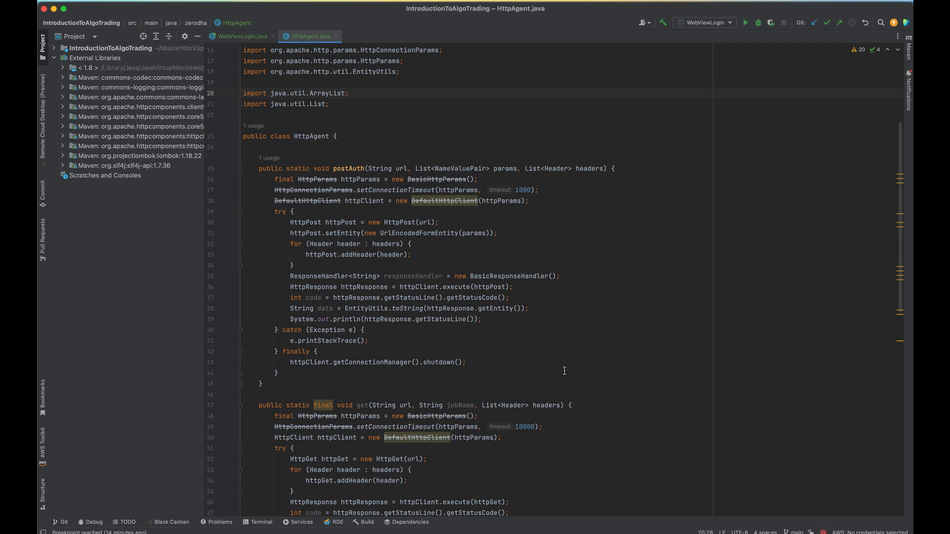
{"action": "mouse_move", "coordinate": [218, 515]}
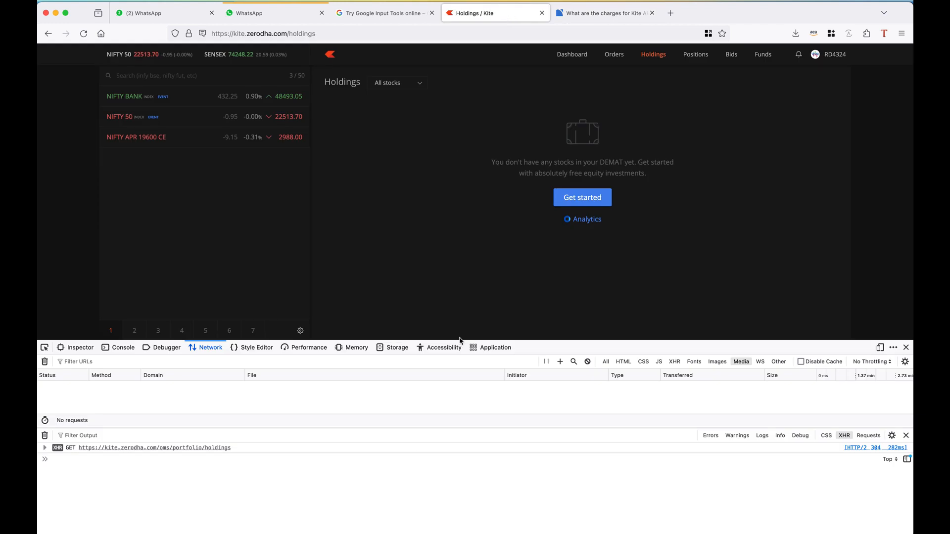
{"action": "mouse_move", "coordinate": [619, 207]}
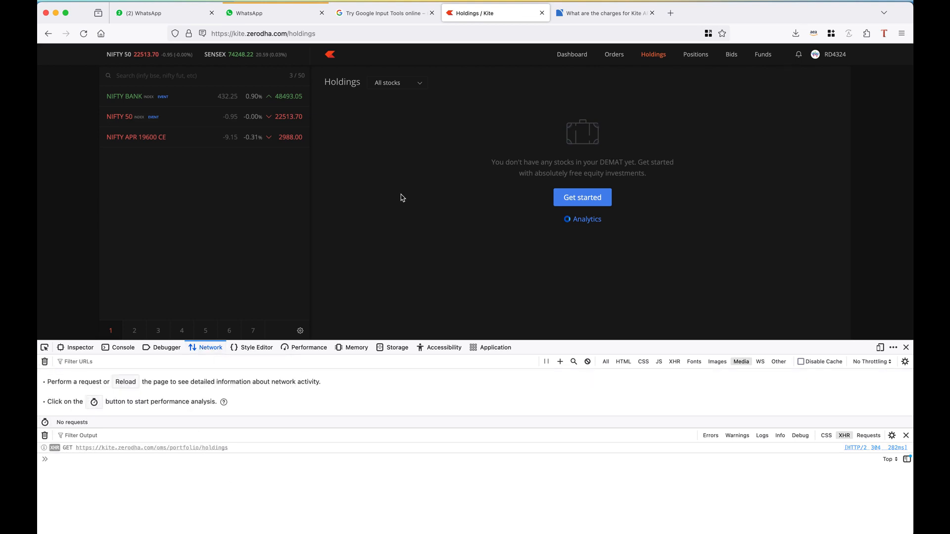
{"action": "mouse_move", "coordinate": [613, 55]}
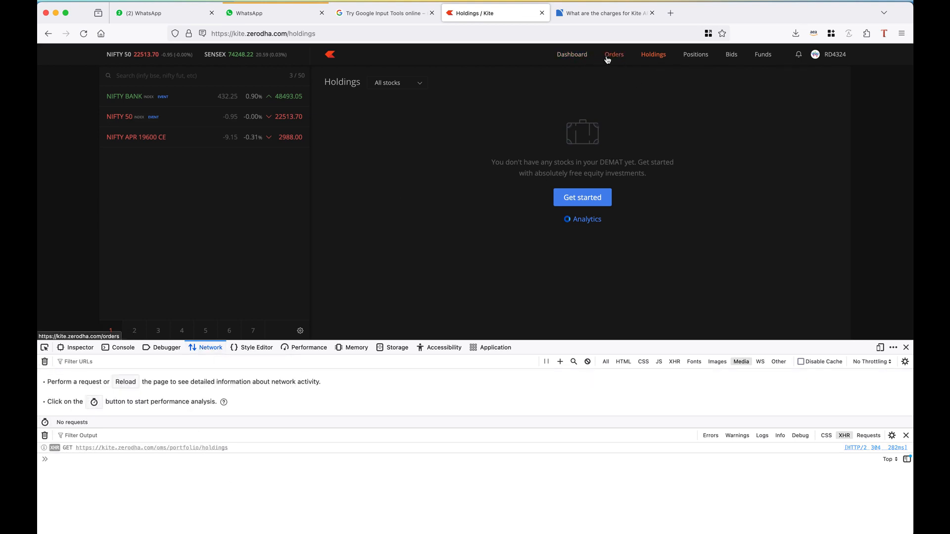
Go from the empty Holdings page to Kite's Orders page, showing no orders today.
{"action": "left_click", "coordinate": [614, 54]}
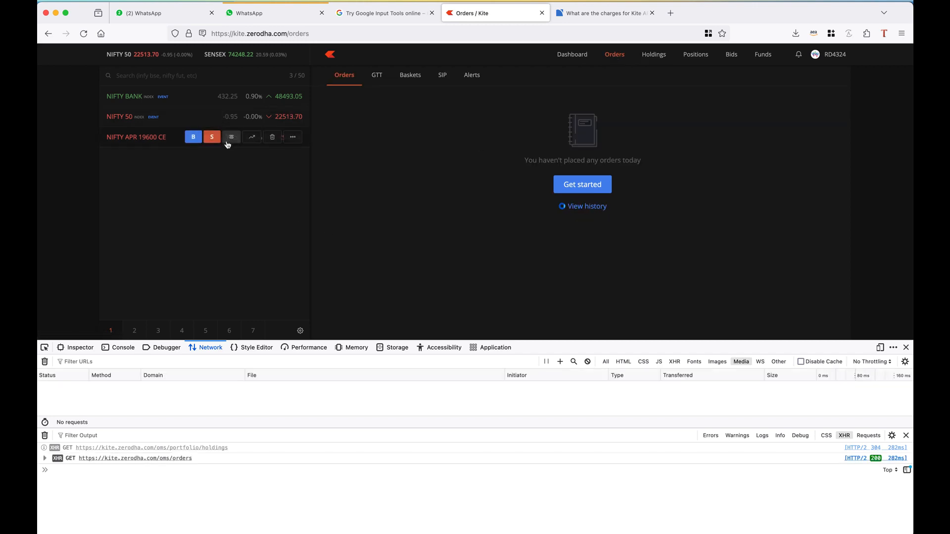
Place a limit buy of 50 NIFTY APR 19600 CE at 2988 after clearing logged requests.
{"action": "left_click", "coordinate": [193, 136]}
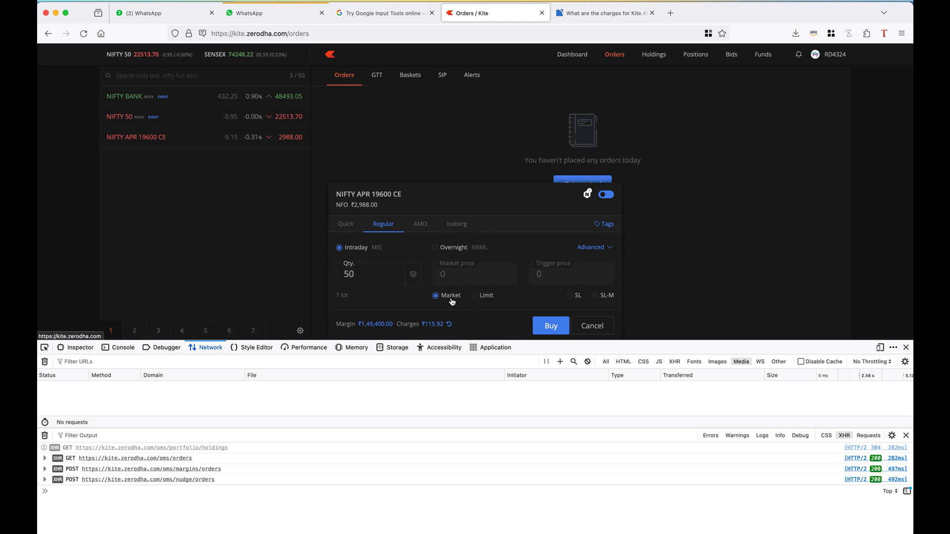
{"action": "left_click", "coordinate": [475, 295]}
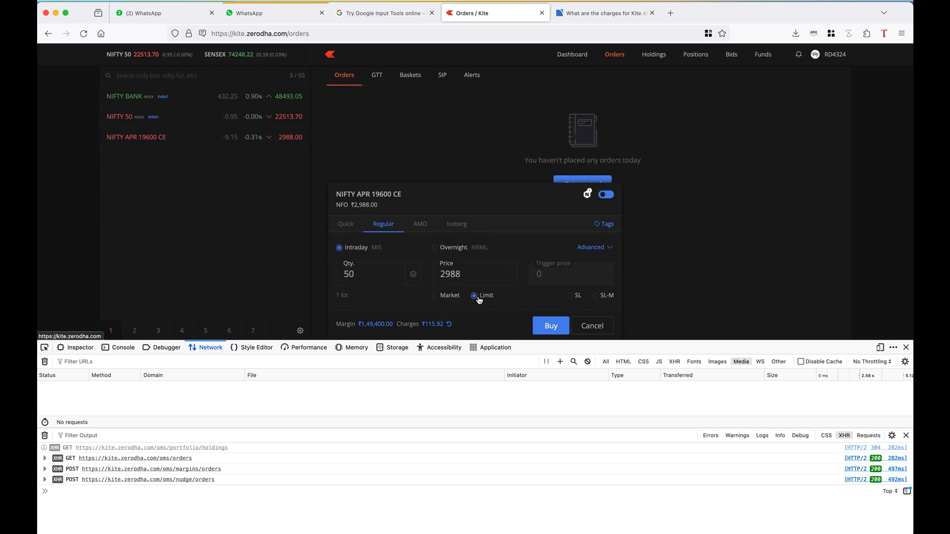
{"action": "left_click", "coordinate": [474, 295]}
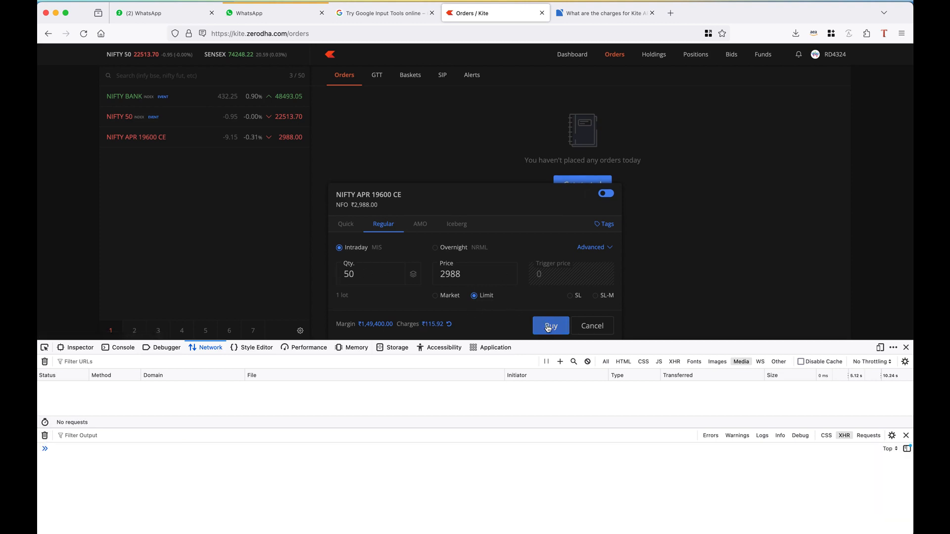
{"action": "left_click", "coordinate": [551, 326]}
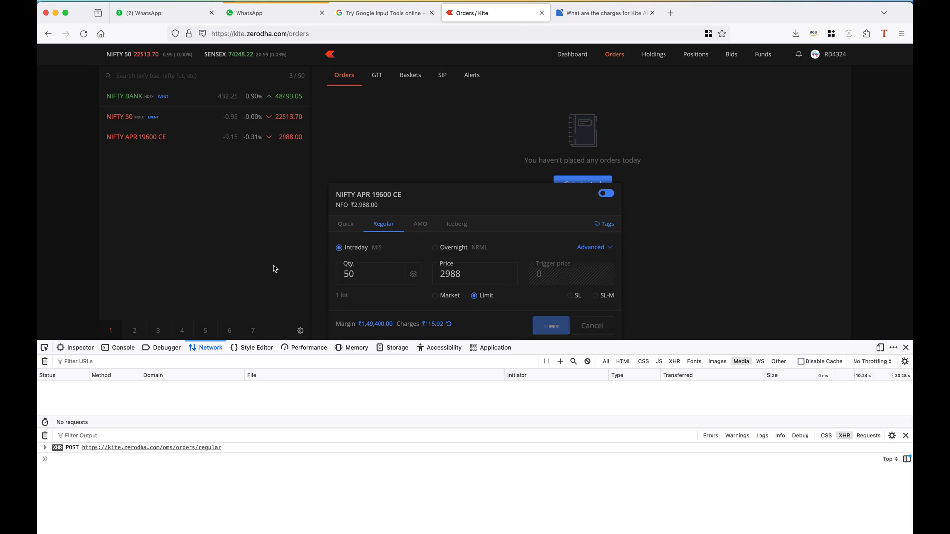
{"action": "left_click", "coordinate": [550, 325]}
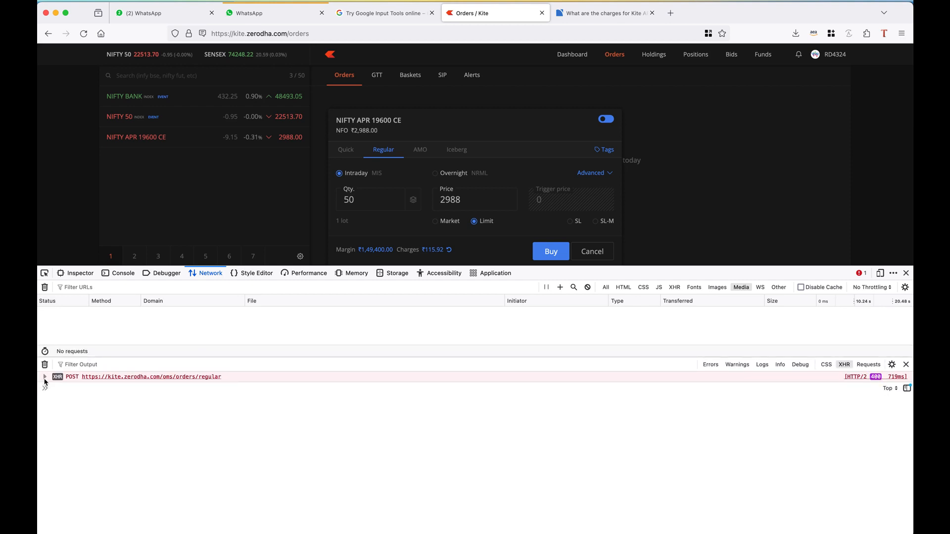
Inspect the rejected orders/regular request's error response, headers and order payload in Developer Tools.
{"action": "left_click", "coordinate": [45, 376]}
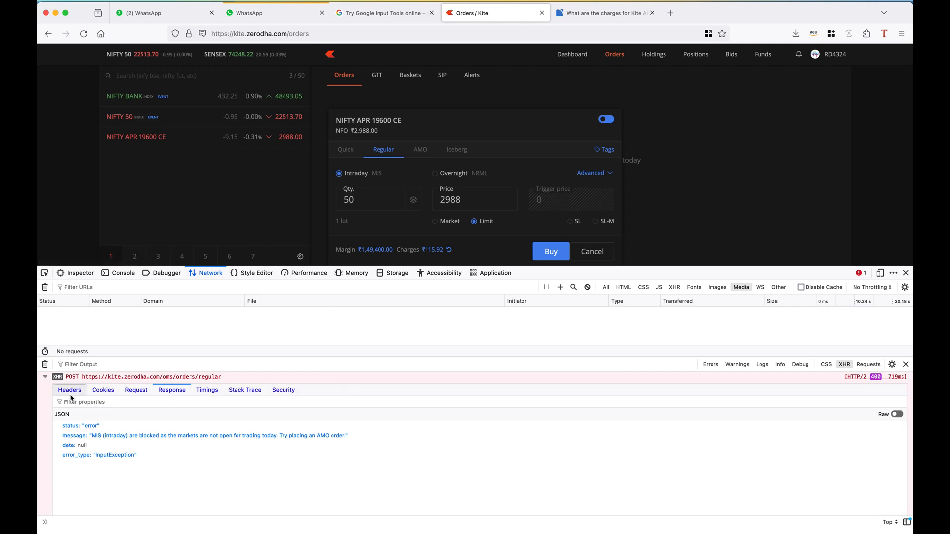
{"action": "left_click", "coordinate": [69, 390]}
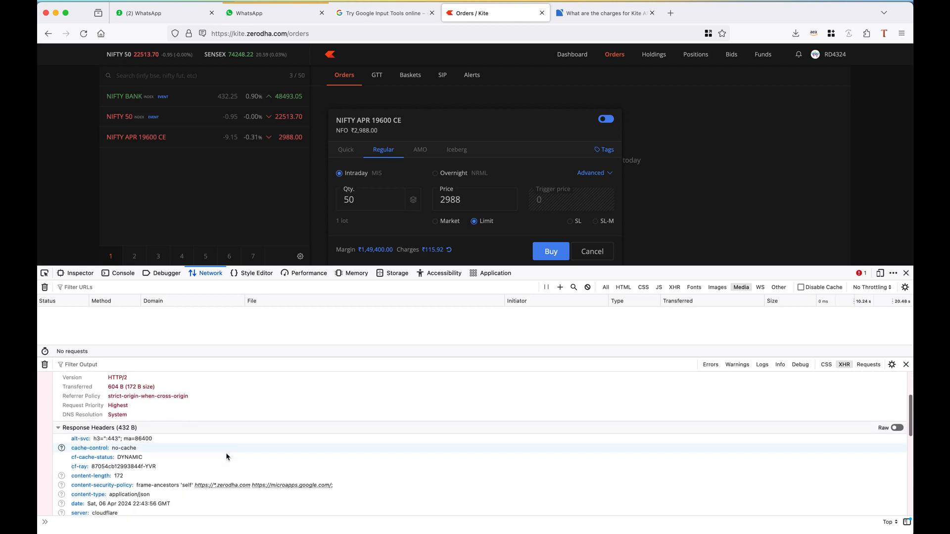
{"action": "scroll", "scroll_direction": "down", "scroll_amount": 3}
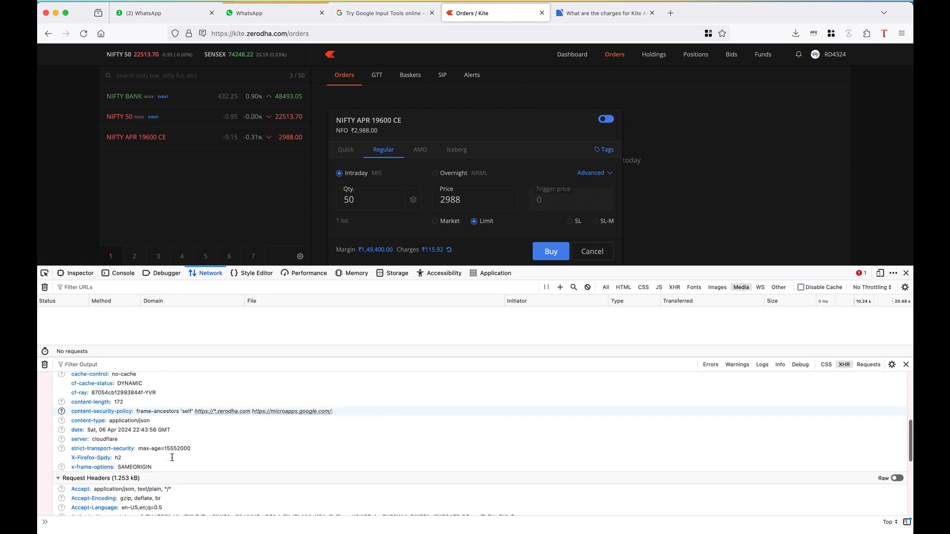
{"action": "scroll", "scroll_direction": "down", "scroll_amount": 3}
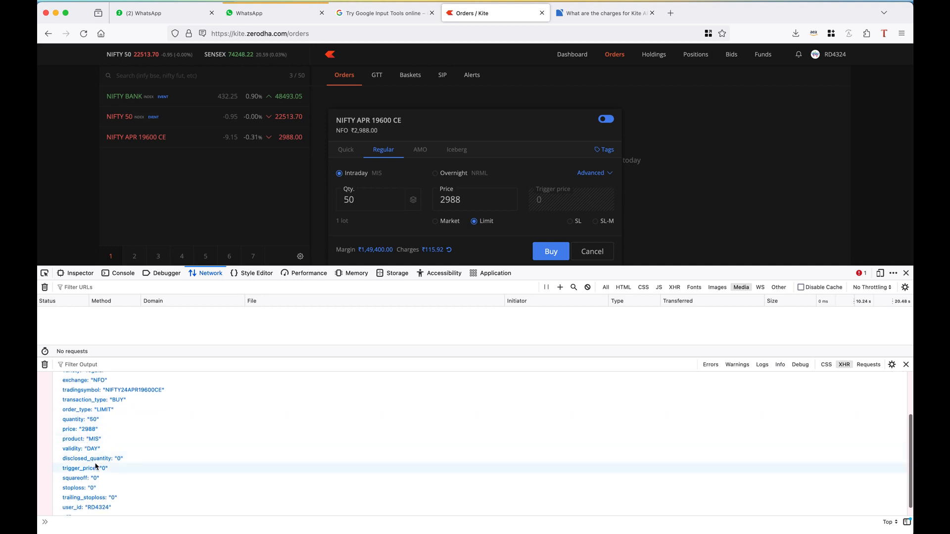
{"action": "scroll", "scroll_direction": "down", "scroll_amount": 3}
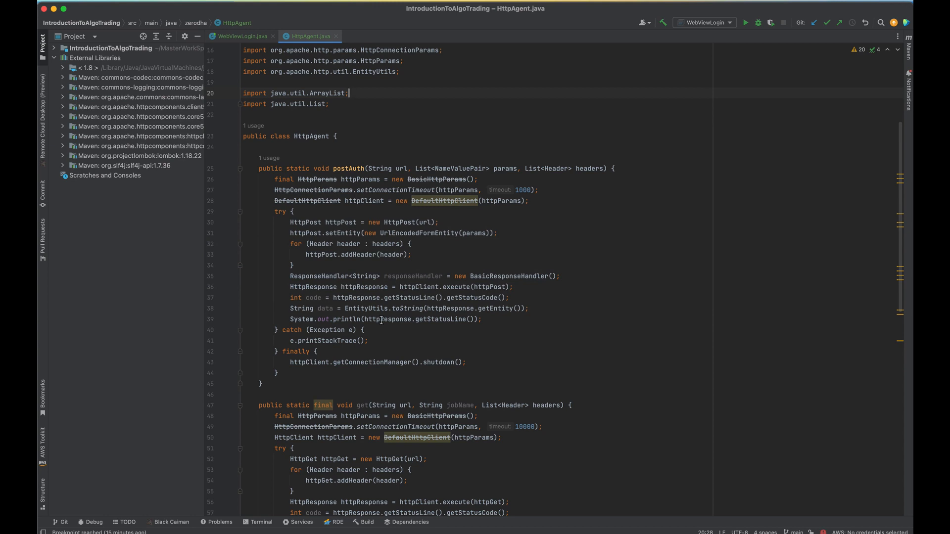
Scroll HttpAgent.java down to the placeMISOrder method and its NIFTY order parameters.
{"action": "scroll", "scroll_direction": "down", "scroll_amount": 3}
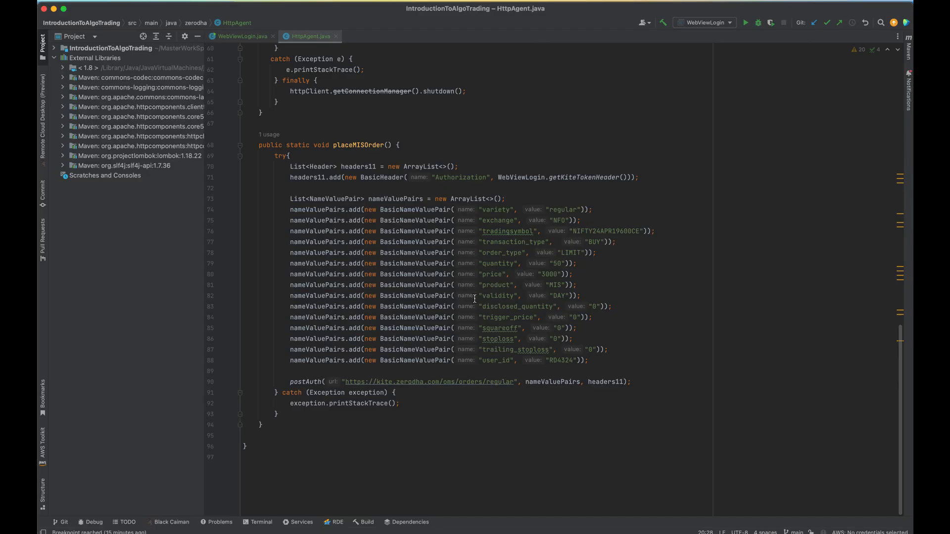
{"action": "mouse_move", "coordinate": [530, 248]}
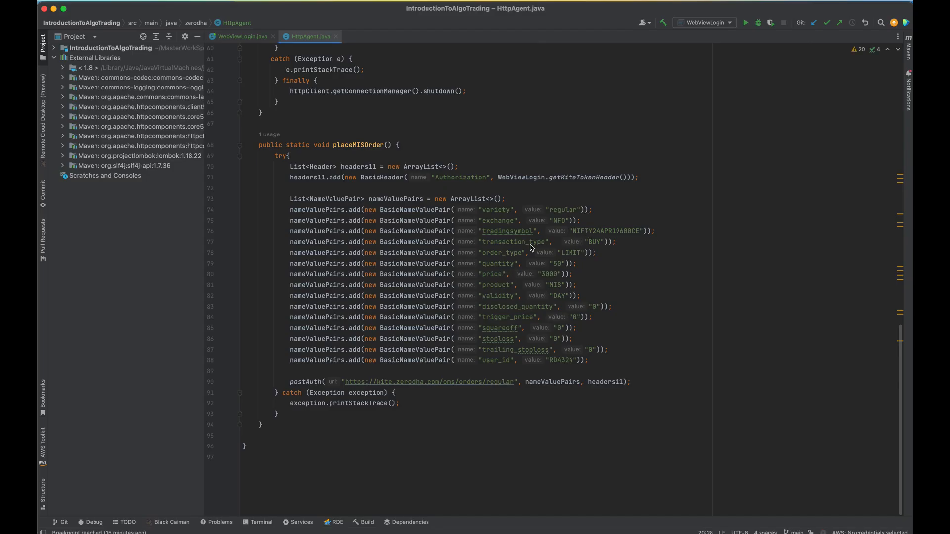
{"action": "mouse_move", "coordinate": [527, 267]}
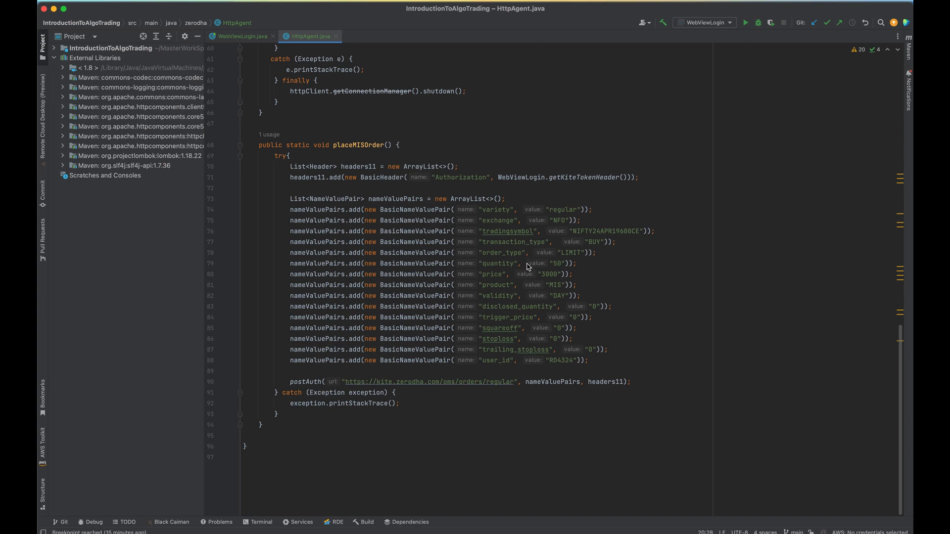
{"action": "mouse_move", "coordinate": [575, 259]}
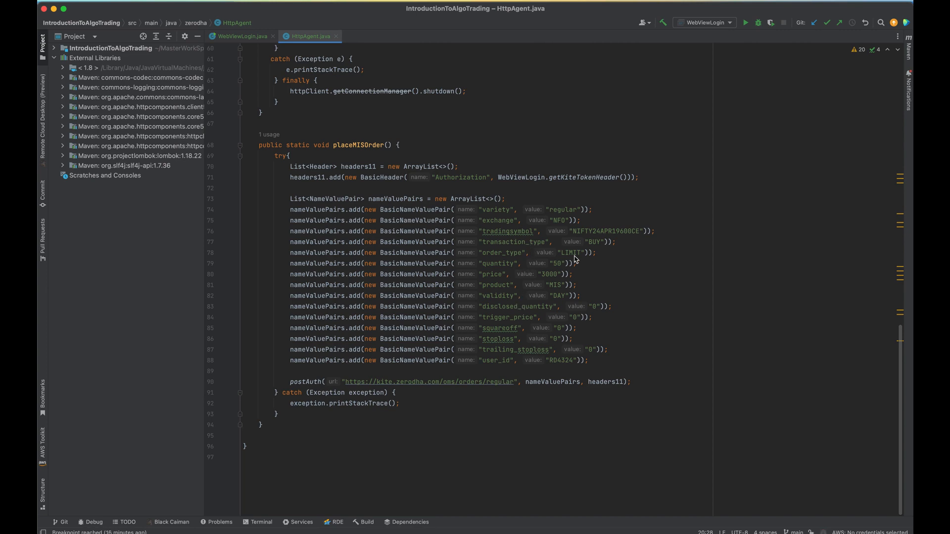
{"action": "mouse_move", "coordinate": [524, 182]}
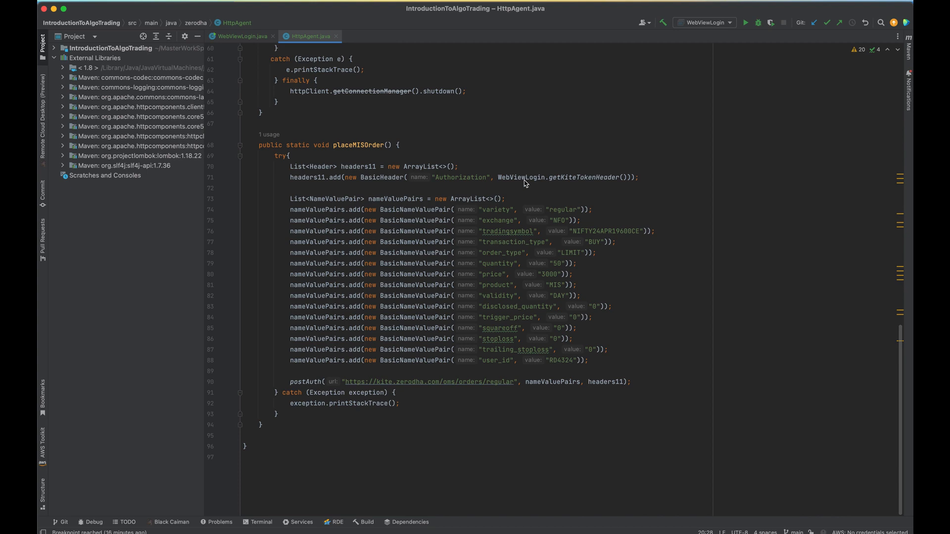
Scroll through WebViewLogin.java's enctoken cookie extraction and placeOrder call.
{"action": "left_click", "coordinate": [243, 36]}
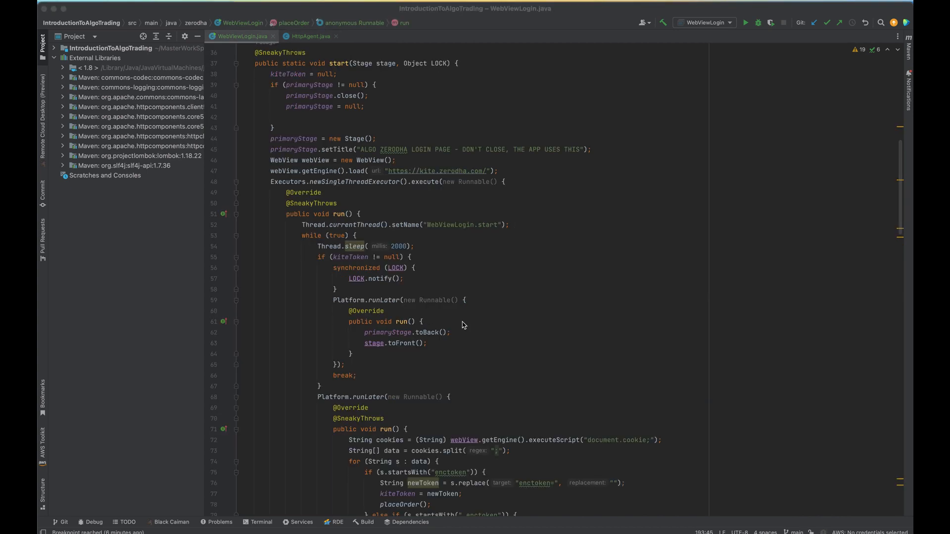
{"action": "mouse_move", "coordinate": [432, 270]}
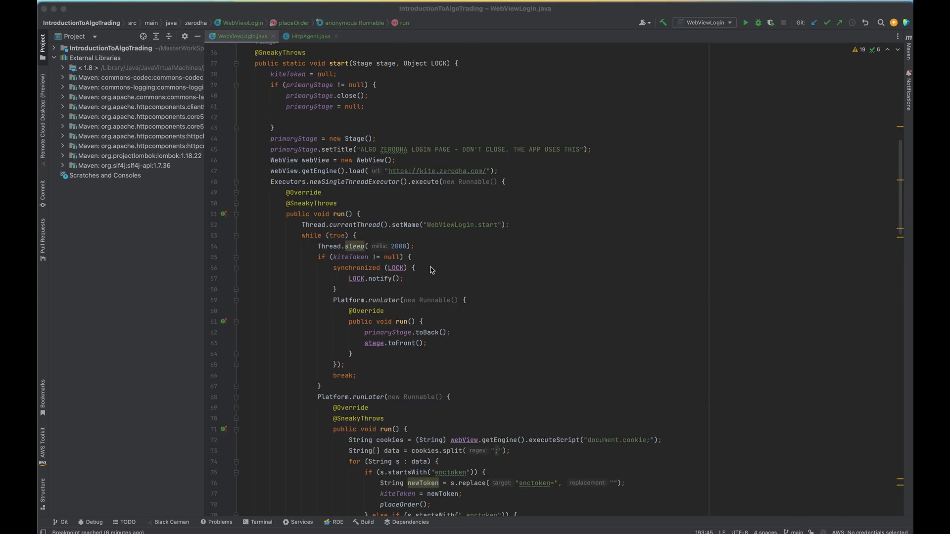
{"action": "mouse_move", "coordinate": [374, 183]}
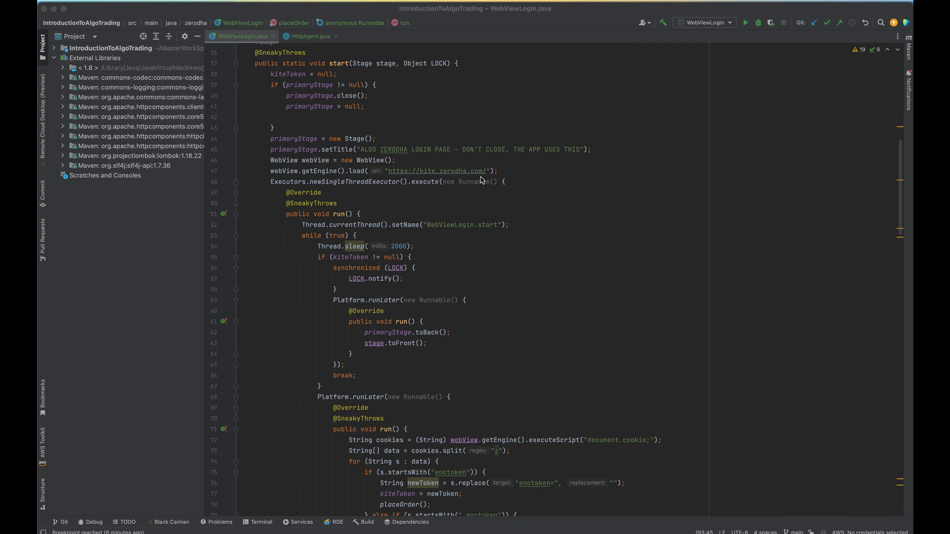
{"action": "mouse_move", "coordinate": [472, 297]}
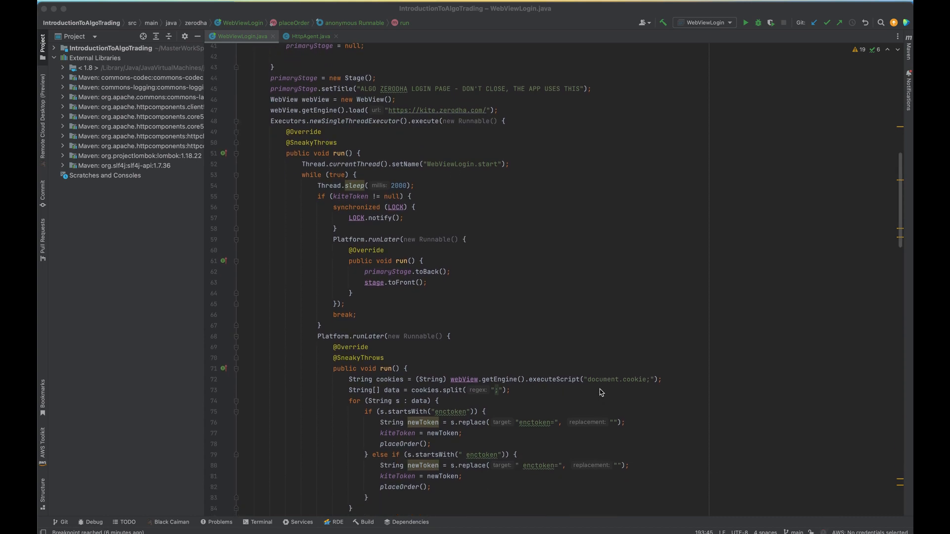
{"action": "mouse_move", "coordinate": [634, 386]}
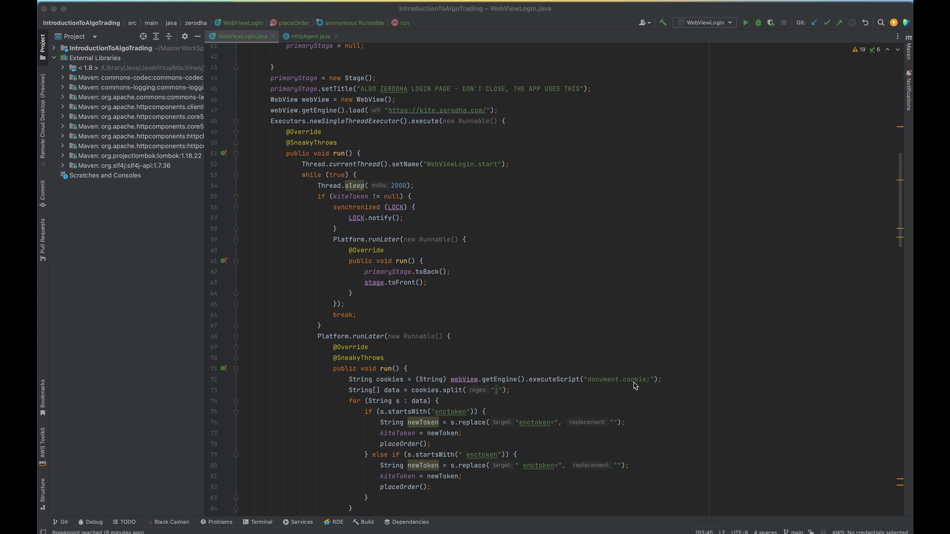
{"action": "scroll", "scroll_direction": "down", "scroll_amount": 3}
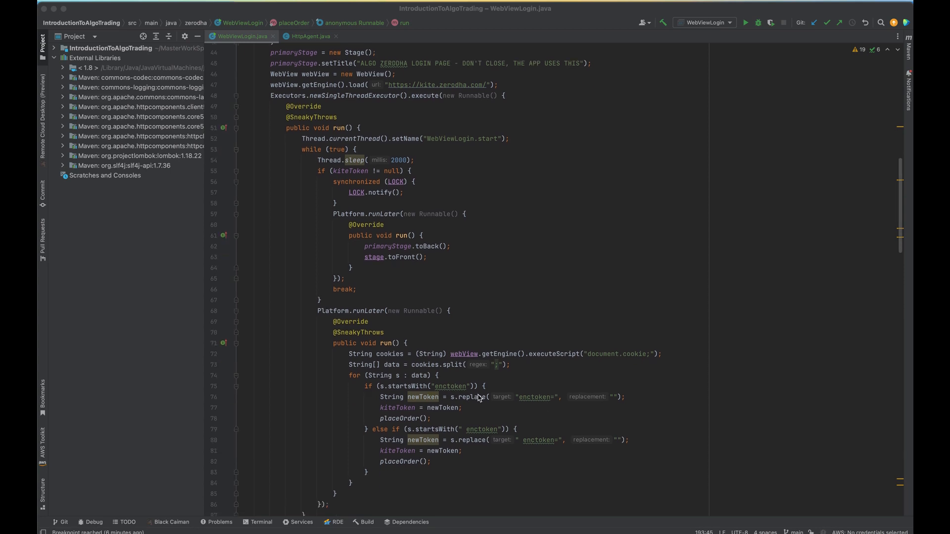
{"action": "scroll", "scroll_direction": "down", "scroll_amount": 3}
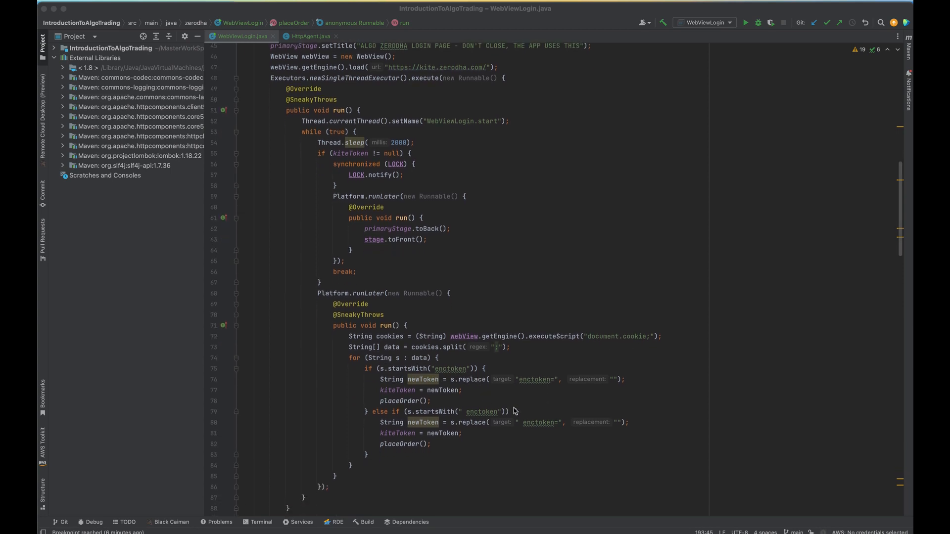
{"action": "scroll", "scroll_direction": "down", "scroll_amount": 3}
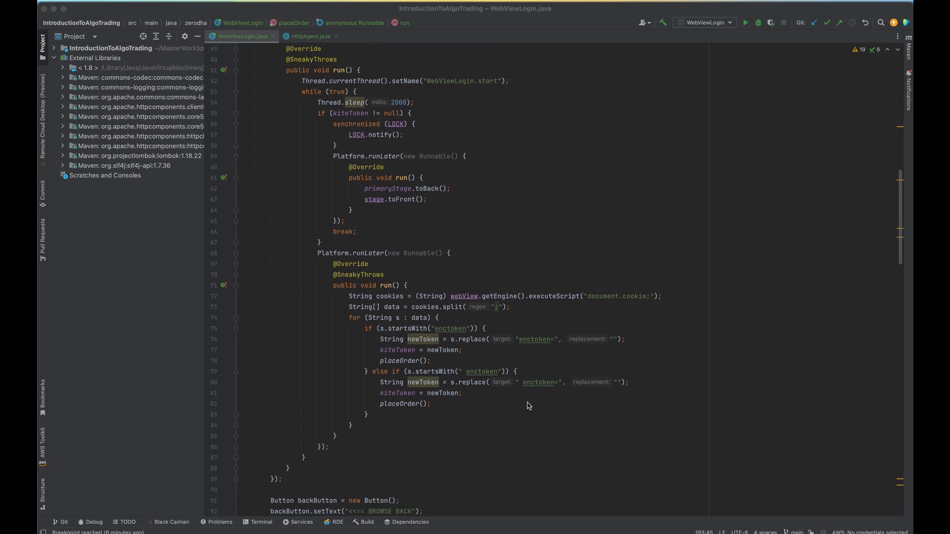
{"action": "mouse_move", "coordinate": [416, 335]}
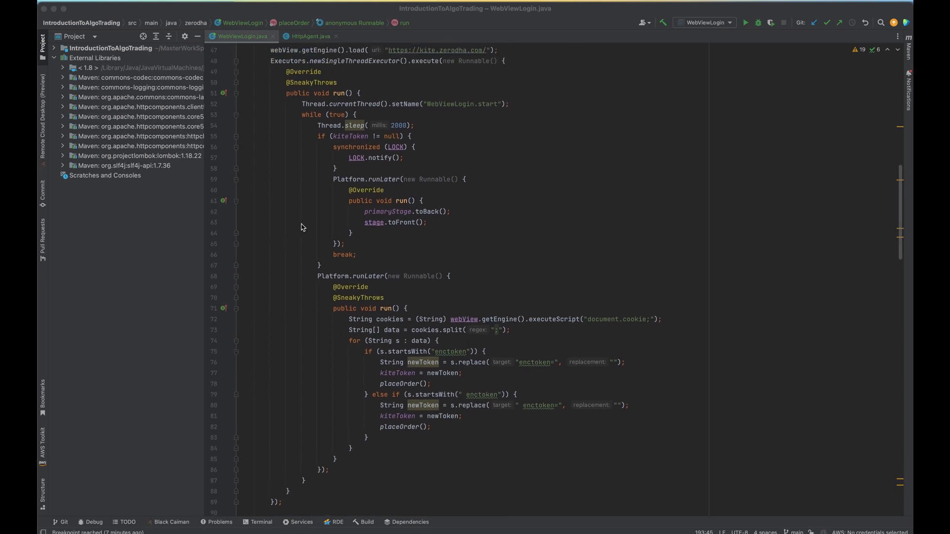
{"action": "mouse_move", "coordinate": [221, 331]}
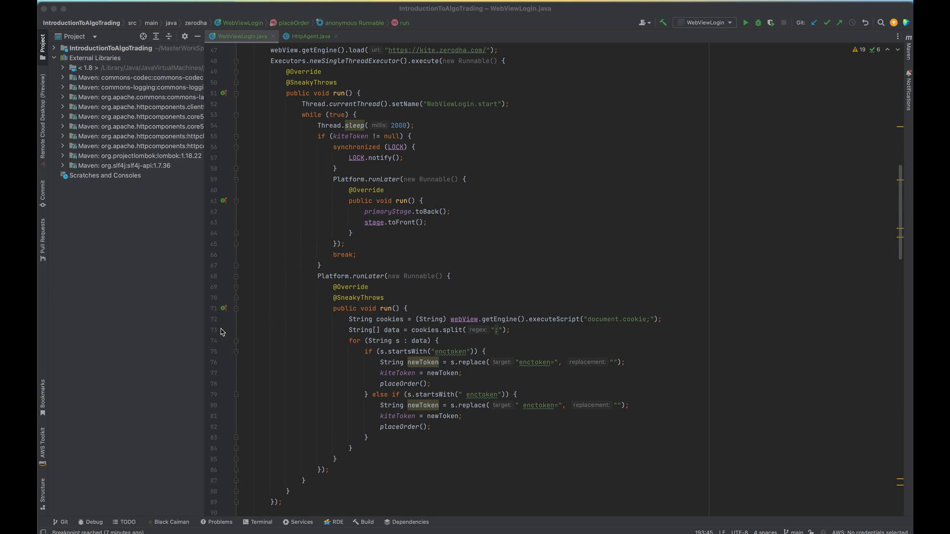
Add a breakpoint on the cookie-splitting line and resume the debug run to show the login window.
{"action": "left_click", "coordinate": [224, 329]}
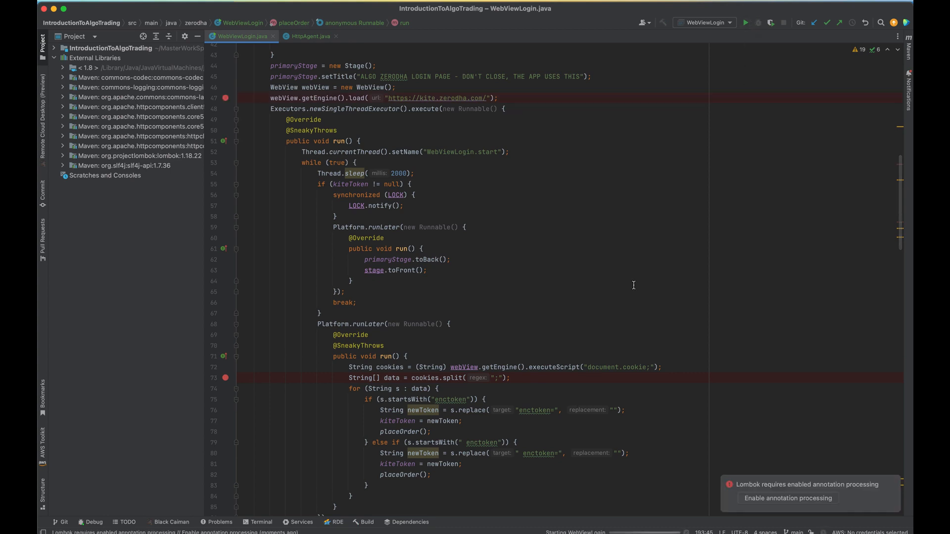
{"action": "left_click", "coordinate": [758, 22]}
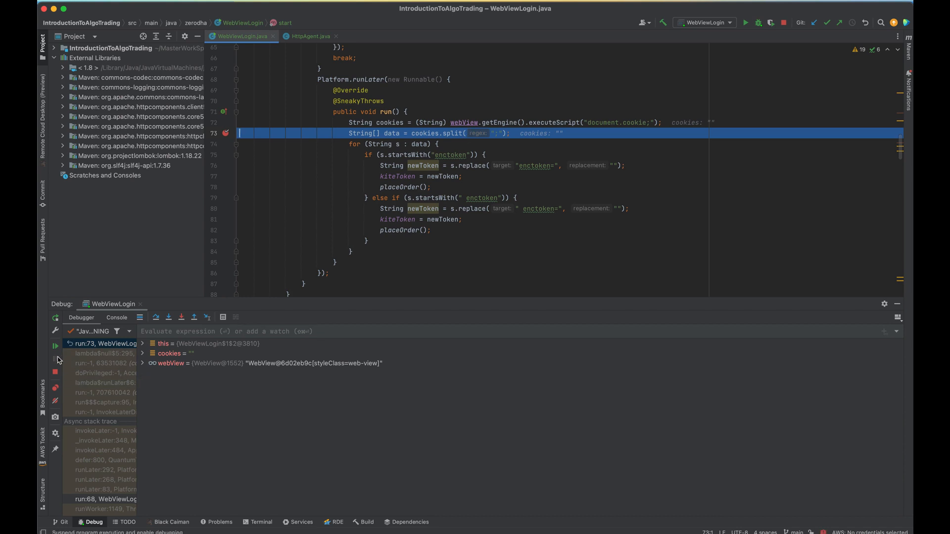
{"action": "left_click", "coordinate": [55, 346]}
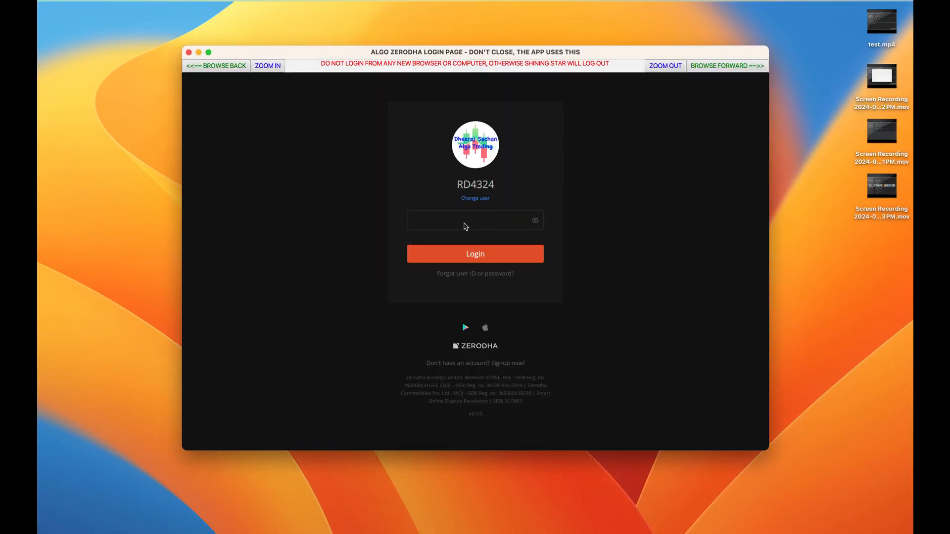
{"action": "left_click", "coordinate": [473, 220]}
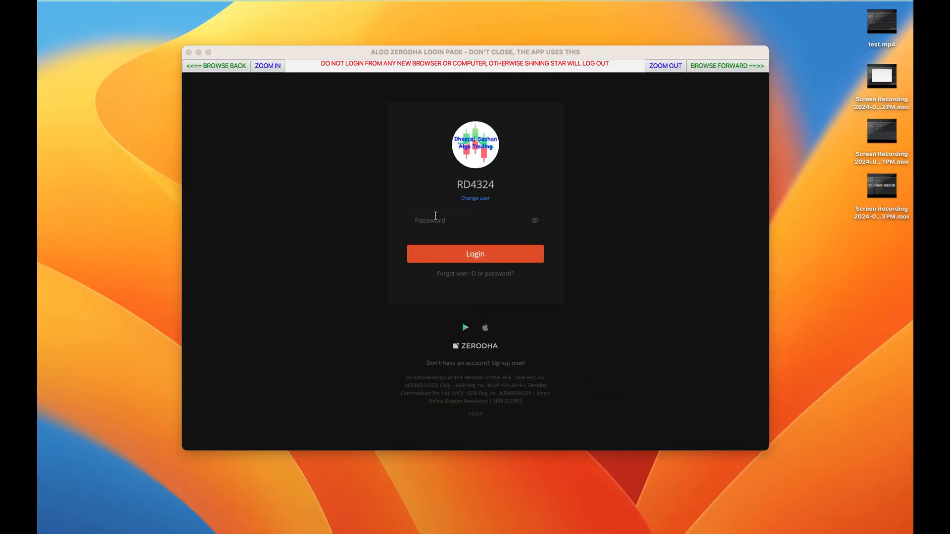
{"action": "type", "text": "••••••"}
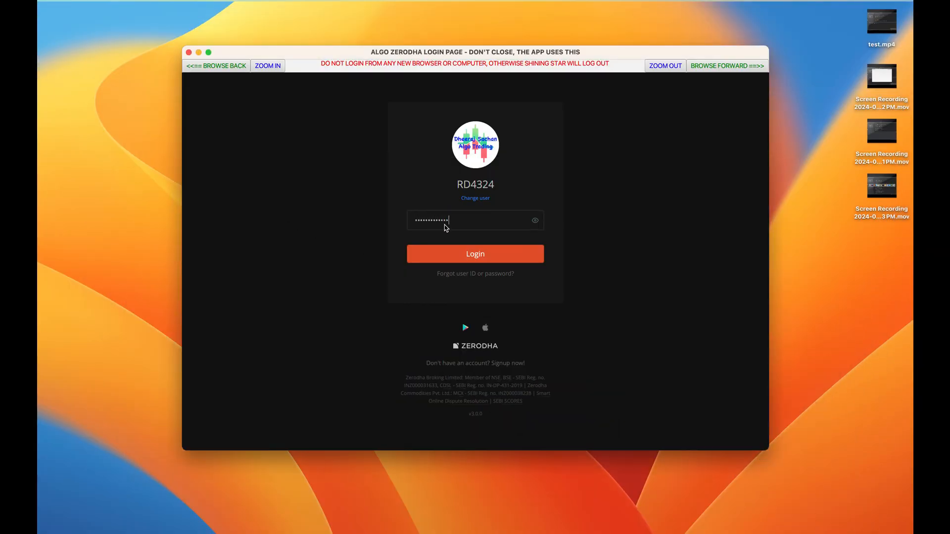
{"action": "left_click", "coordinate": [475, 254]}
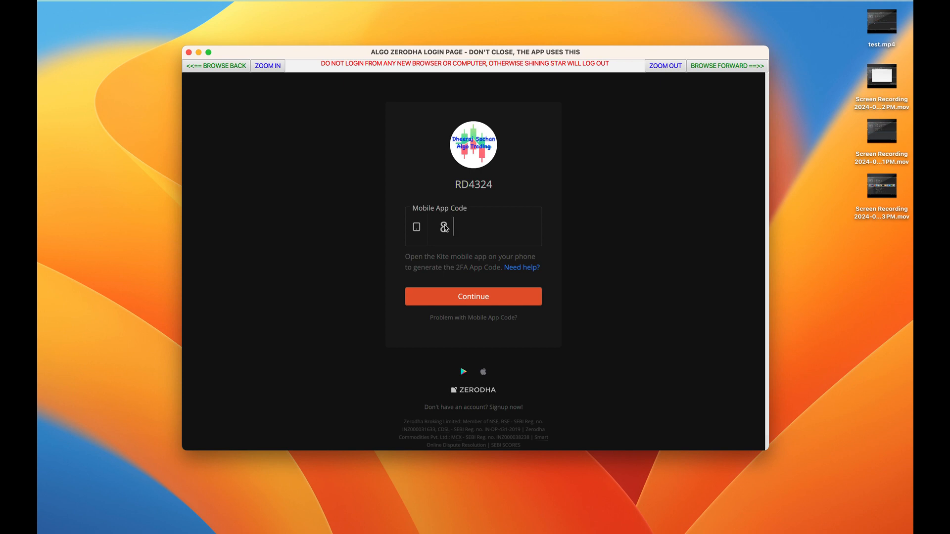
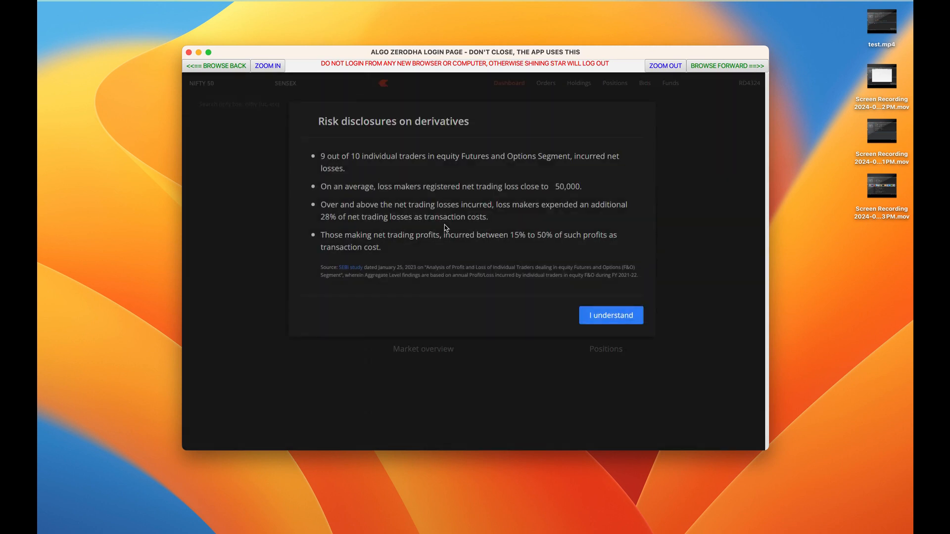
{"action": "left_click", "coordinate": [611, 315]}
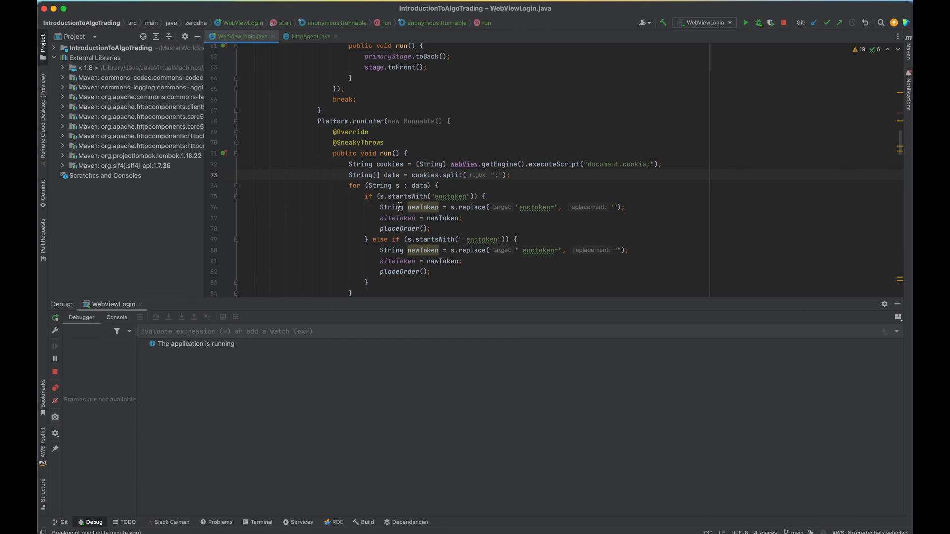
Scroll the editor and switch to the HttpAgent.java source file.
{"action": "scroll", "scroll_direction": "down", "scroll_amount": 3}
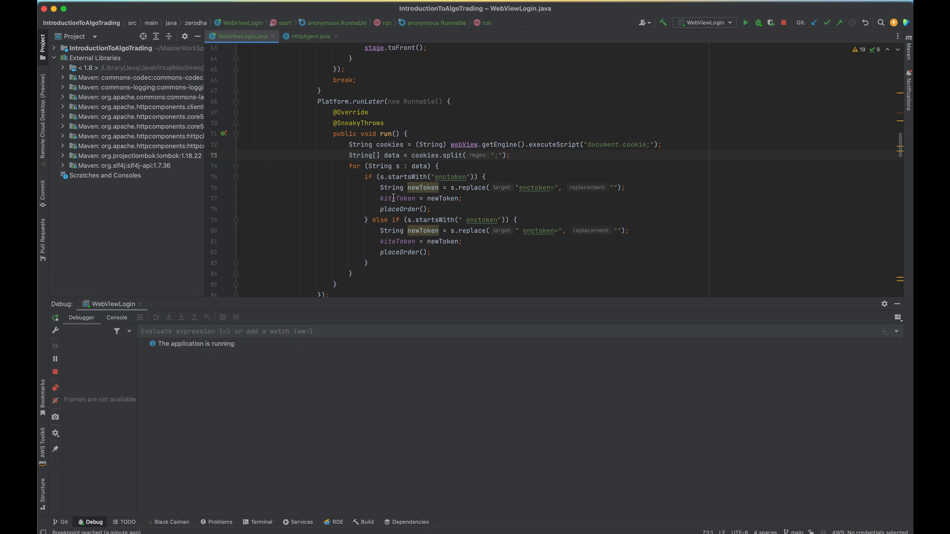
{"action": "left_click", "coordinate": [308, 36]}
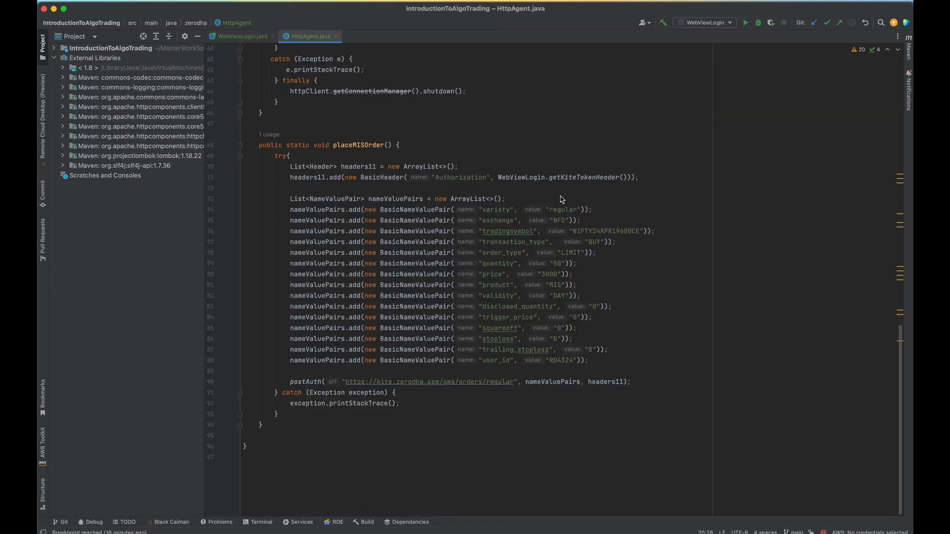
{"action": "mouse_move", "coordinate": [576, 192]}
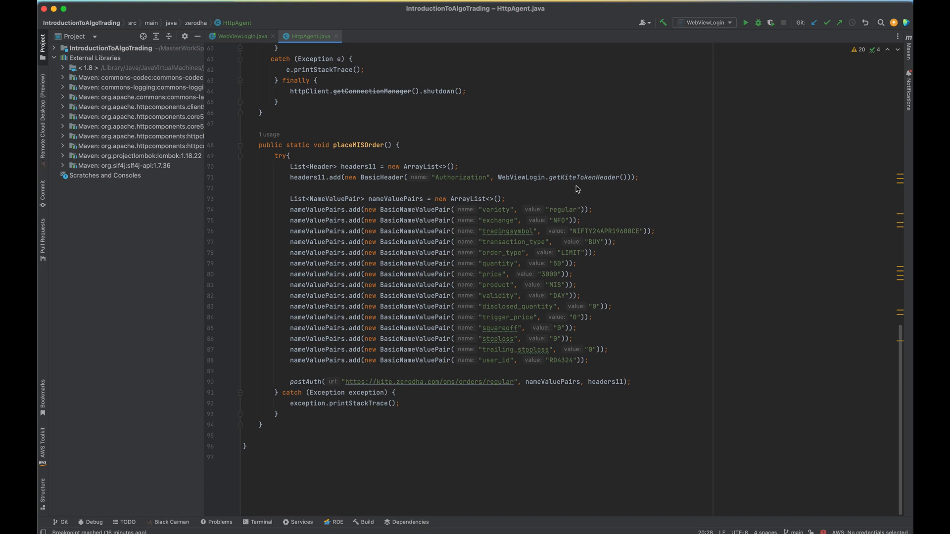
{"action": "mouse_move", "coordinate": [579, 184]}
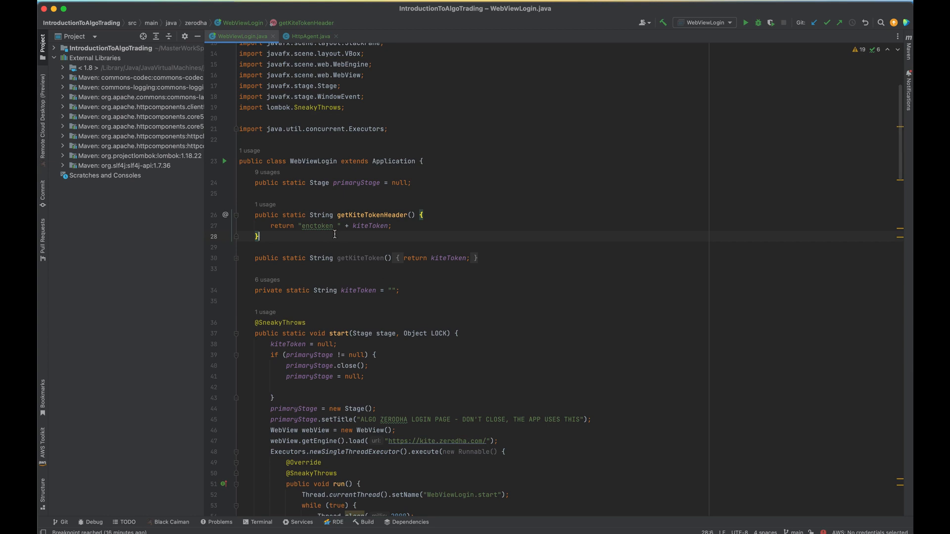
Return to HttpAgent.java and scroll through the get and placeMISOrder methods.
{"action": "left_click", "coordinate": [308, 36]}
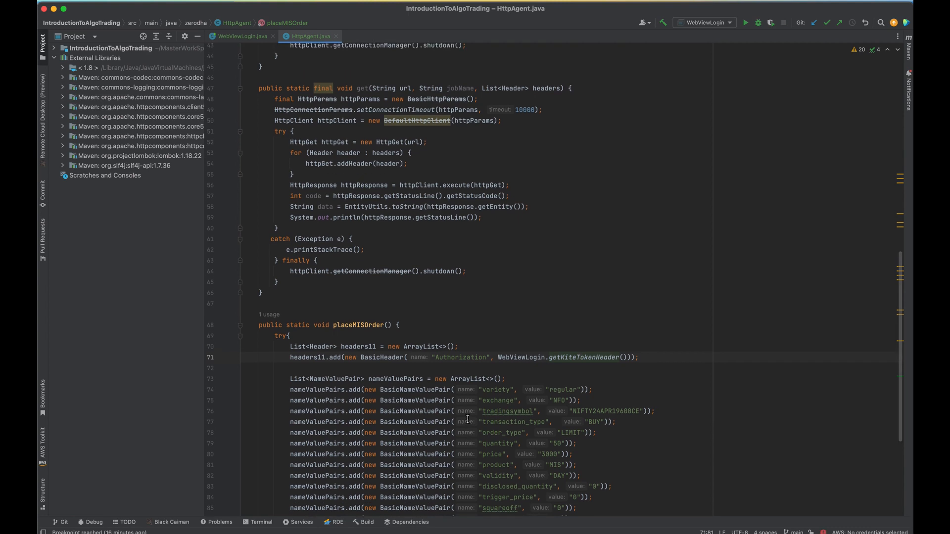
{"action": "scroll", "scroll_direction": "down", "scroll_amount": 3}
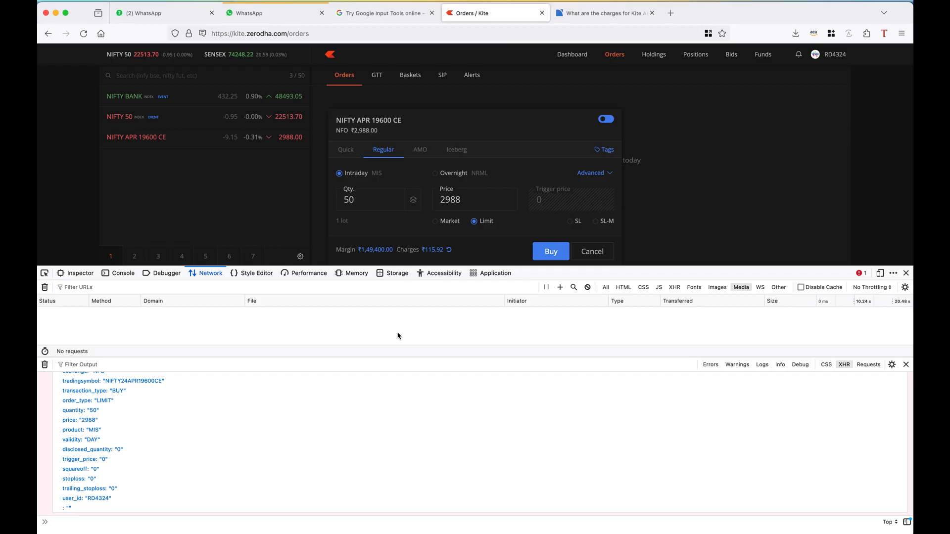
Cancel the Kite buy order form and open the Holdings page.
{"action": "left_click", "coordinate": [591, 251]}
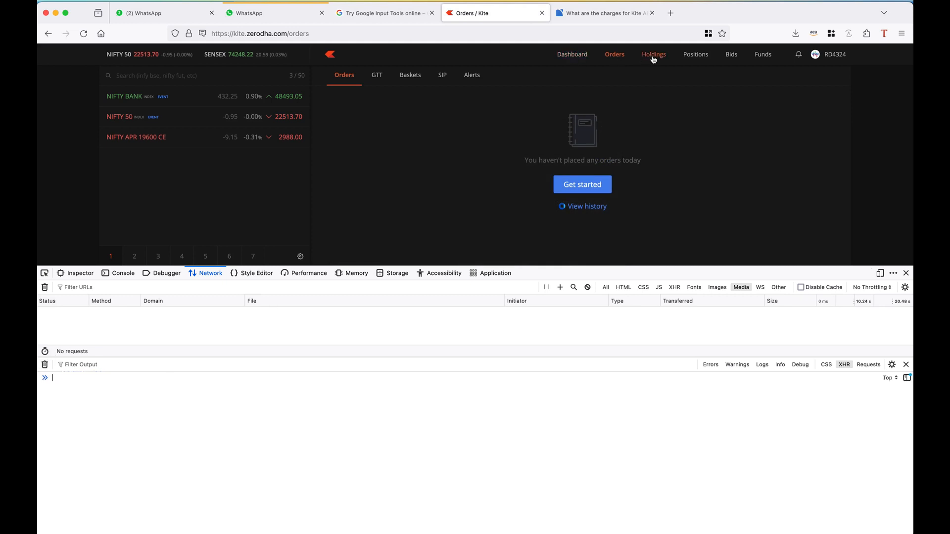
{"action": "left_click", "coordinate": [653, 54]}
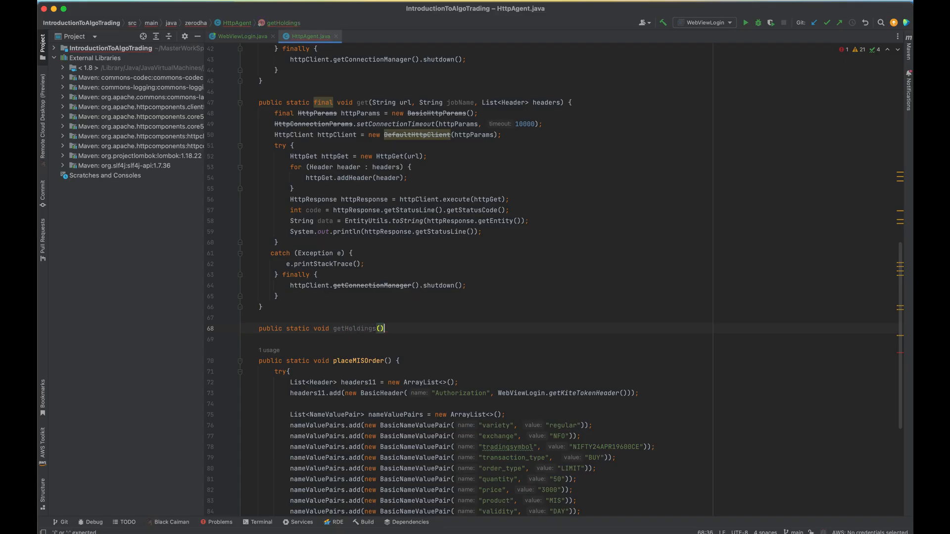
Add a getHoldings method declaring the holdings URL string and Authorization header.
{"action": "type", "text": "{S"}
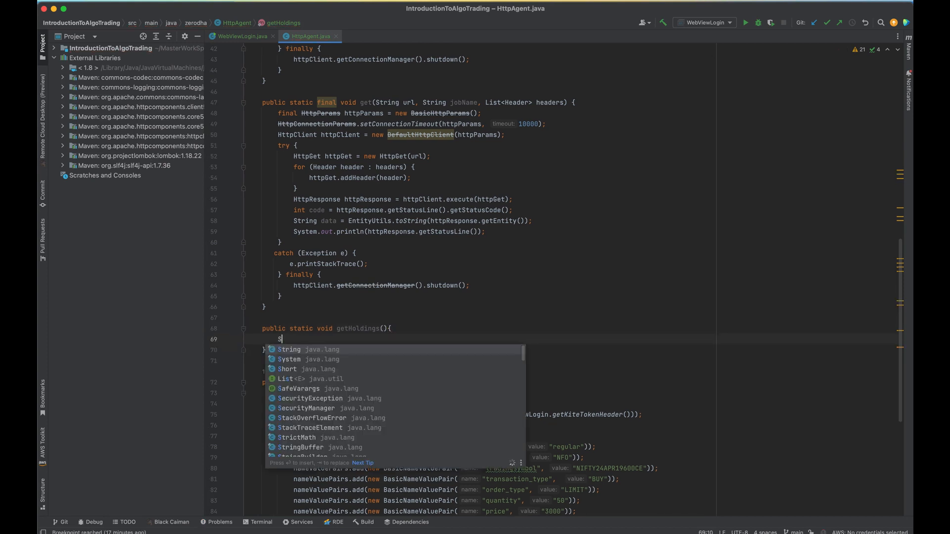
{"action": "type", "text": "tring url = \"https://kite.zerodha.com/oms/portfolio/holdings\";"}
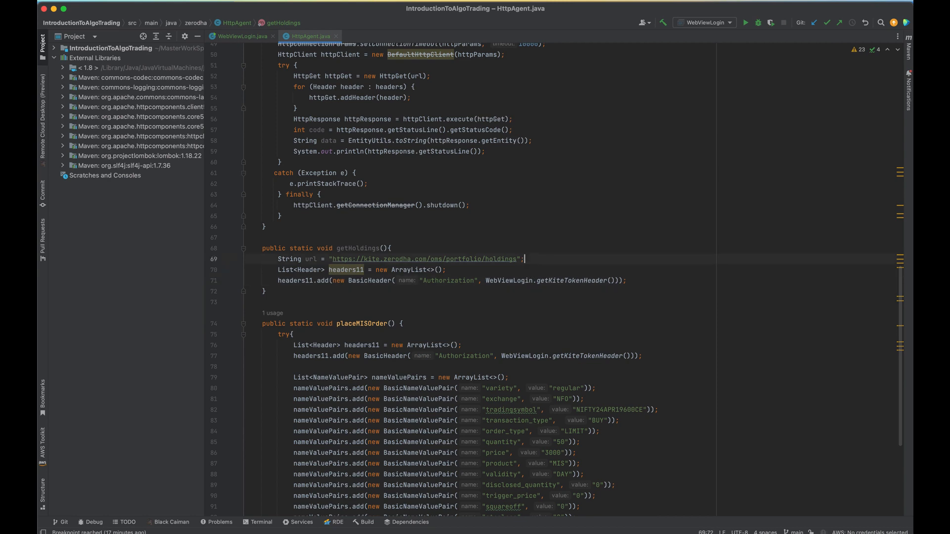
{"action": "key", "text": "enter"}
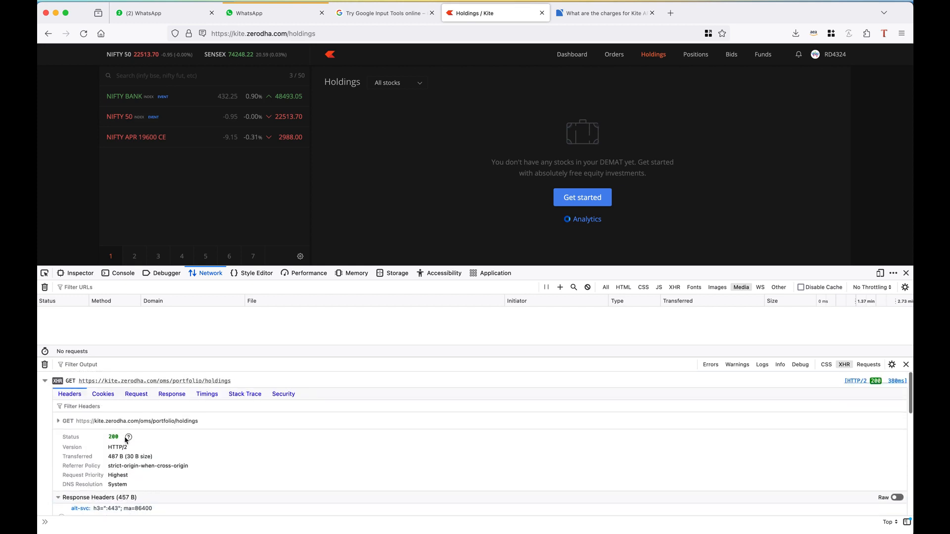
Inspect the holdings request's response and headers, then return to IntelliJ.
{"action": "left_click", "coordinate": [172, 389]}
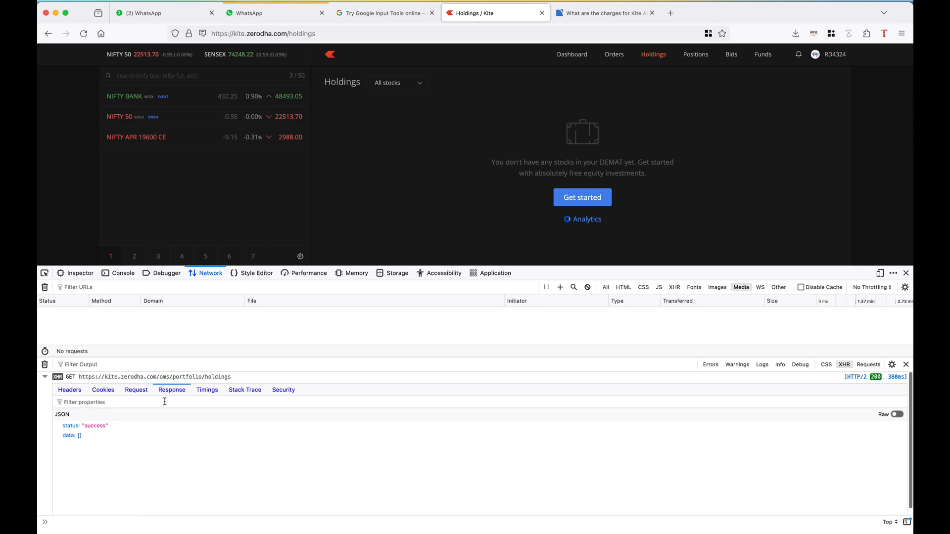
{"action": "left_click", "coordinate": [70, 389]}
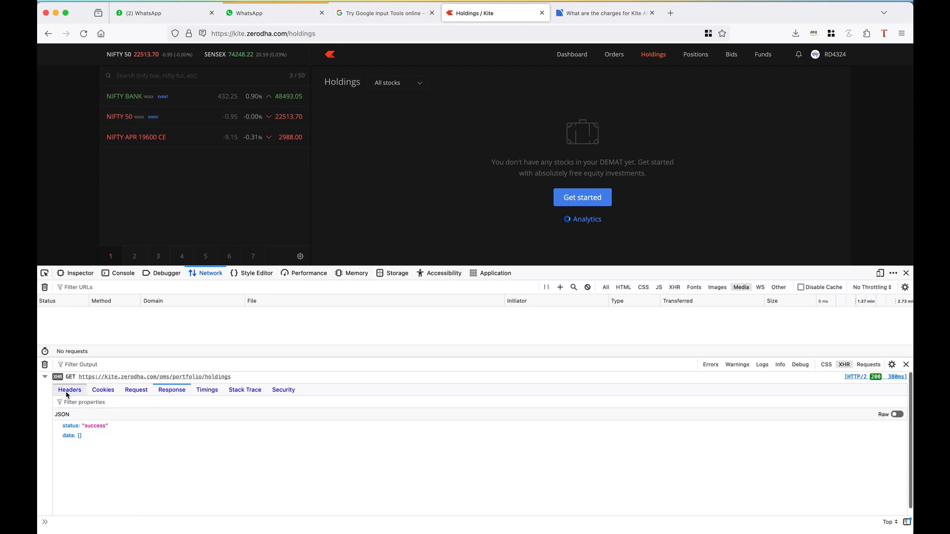
{"action": "key", "text": "cmd+tab"}
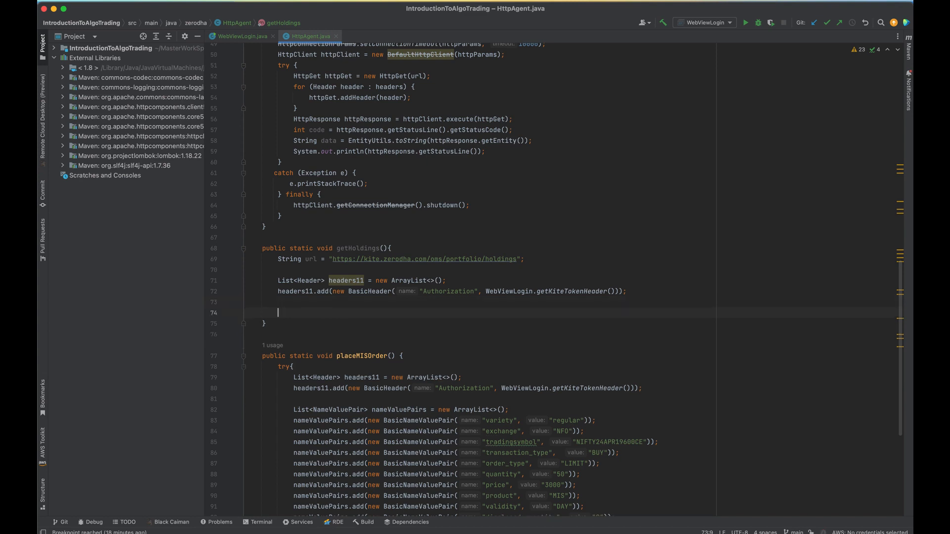
Add a get(url, headers11) call at the end of getHoldings.
{"action": "scroll", "scroll_direction": "down", "scroll_amount": 3}
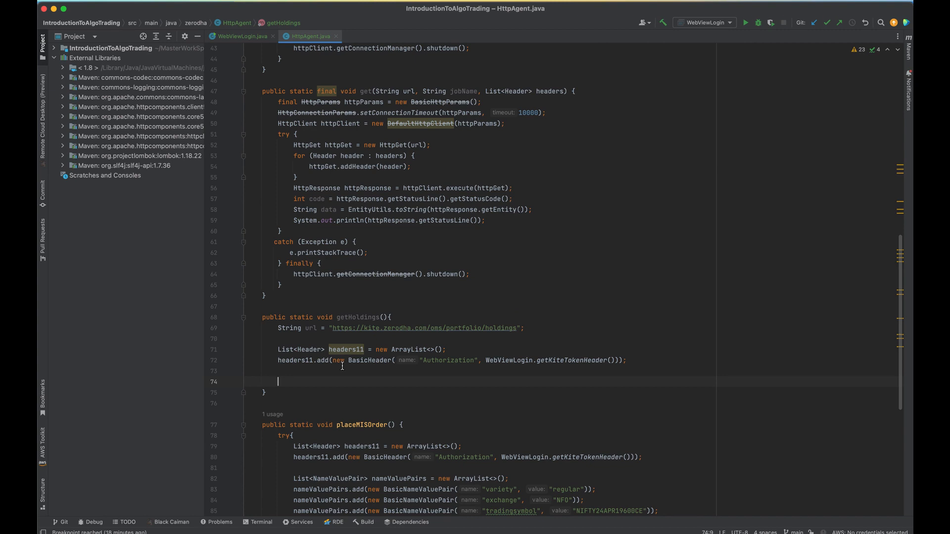
{"action": "type", "text": "get(url, );"}
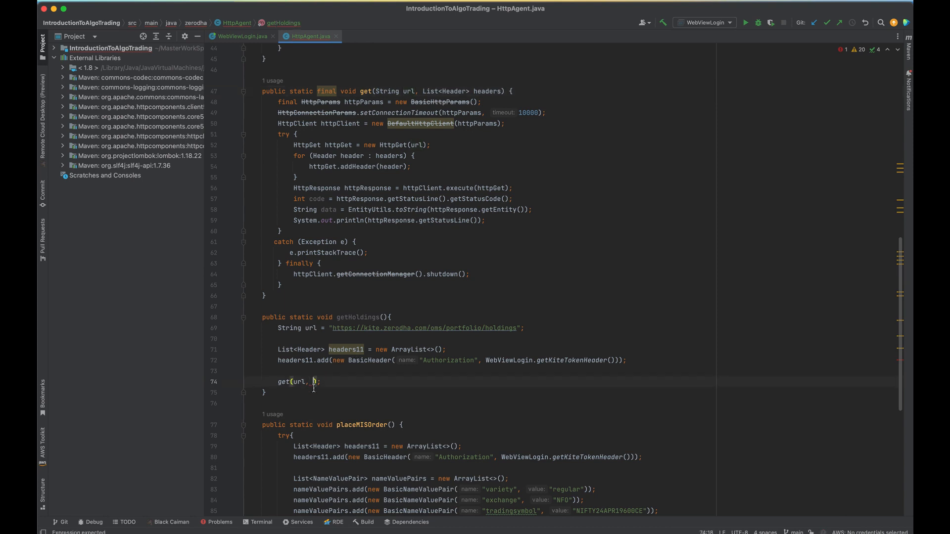
{"action": "type", "text": "g"}
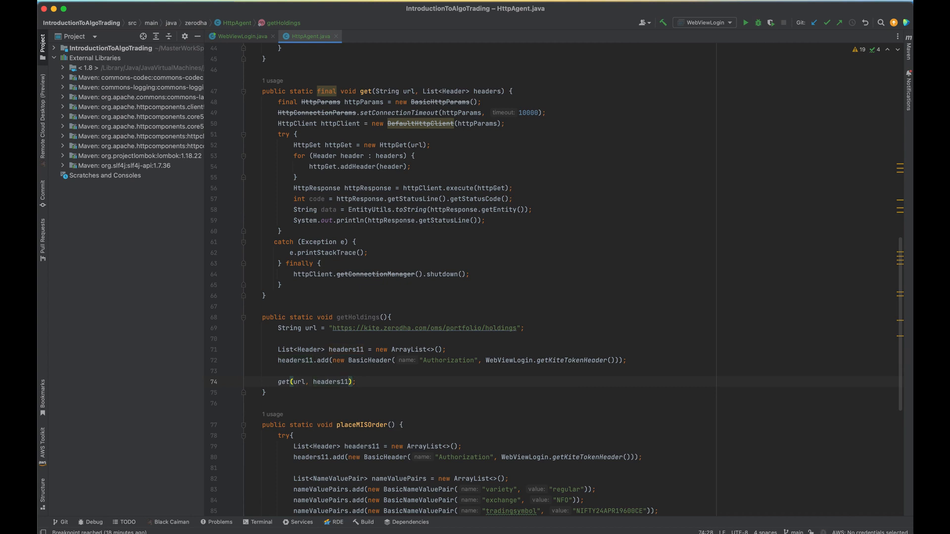
{"action": "mouse_move", "coordinate": [240, 225]}
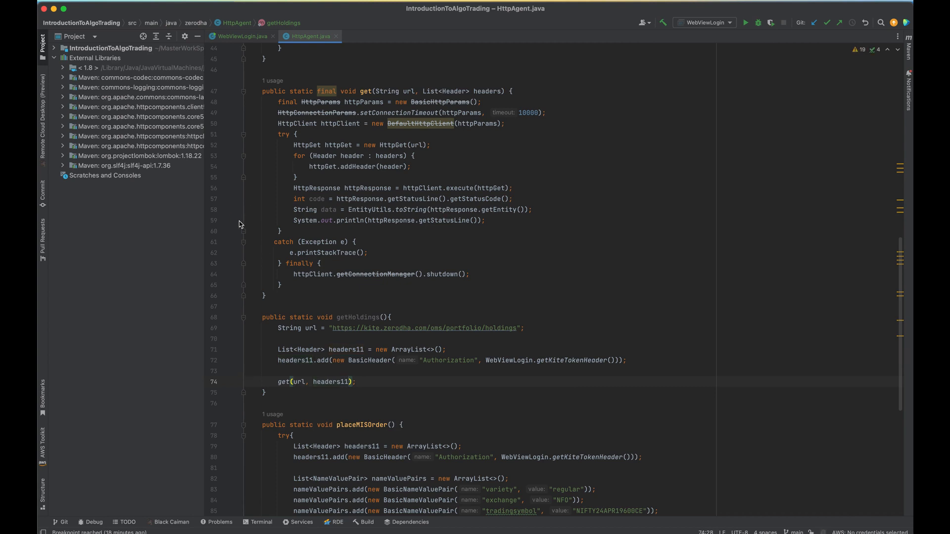
{"action": "left_click", "coordinate": [232, 220]}
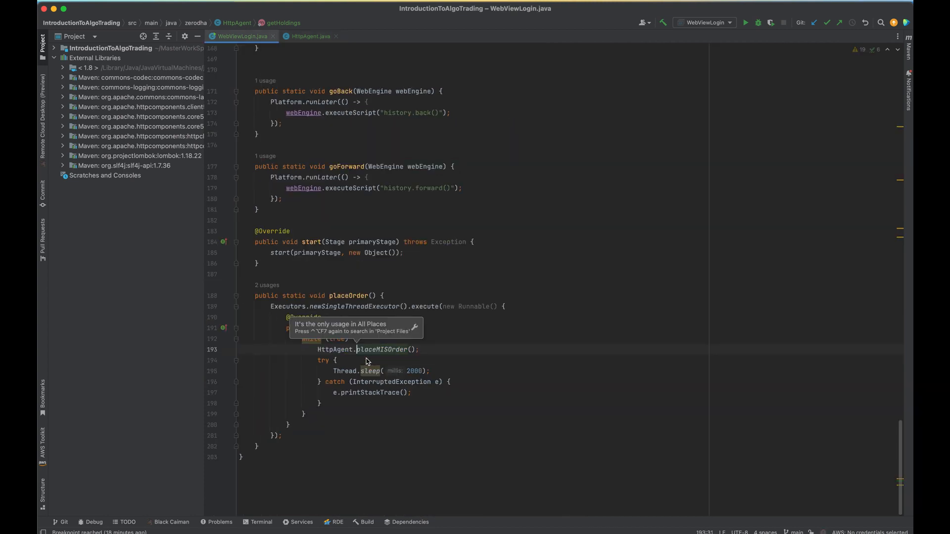
Replace the loop's placeMISOrder call with getHoldings and debug WebViewLogin.
{"action": "double_click", "coordinate": [381, 349]}
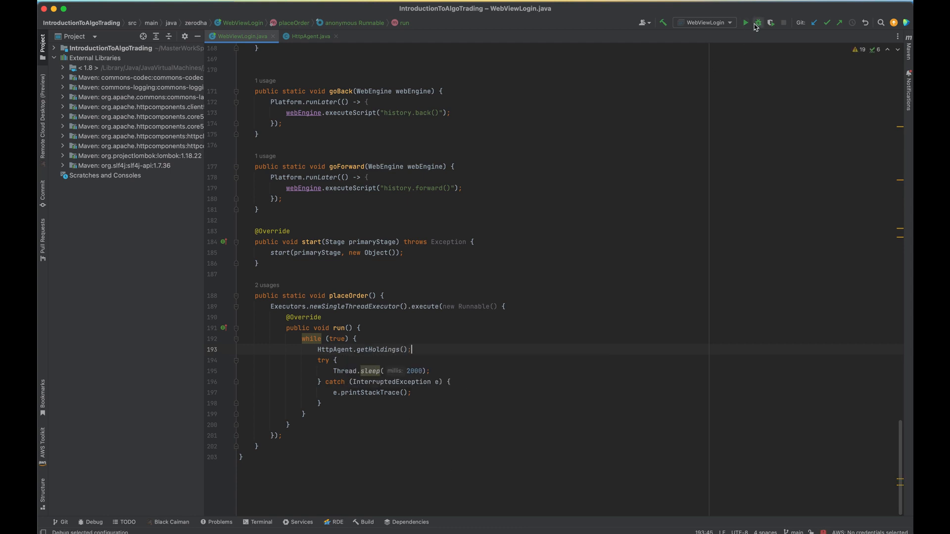
{"action": "mouse_move", "coordinate": [759, 23]}
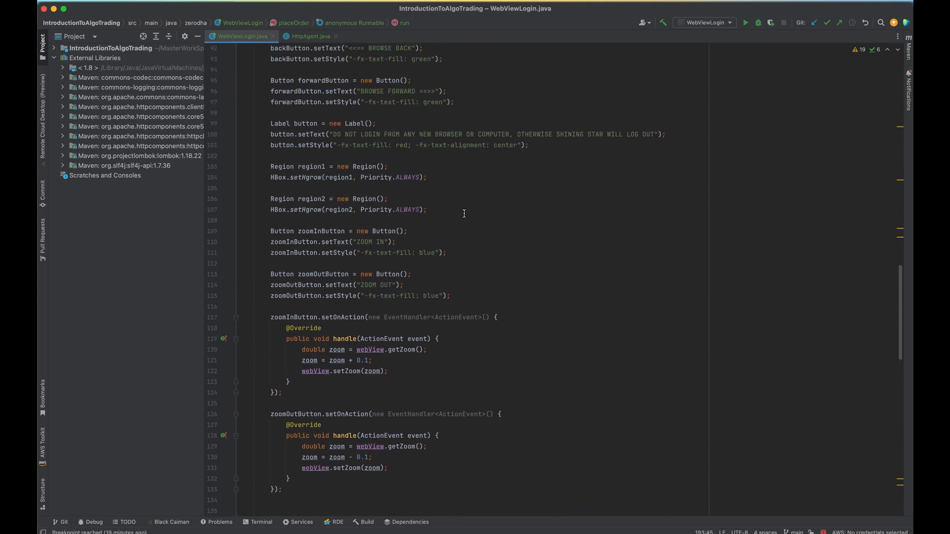
{"action": "scroll", "scroll_direction": "up", "scroll_amount": 3}
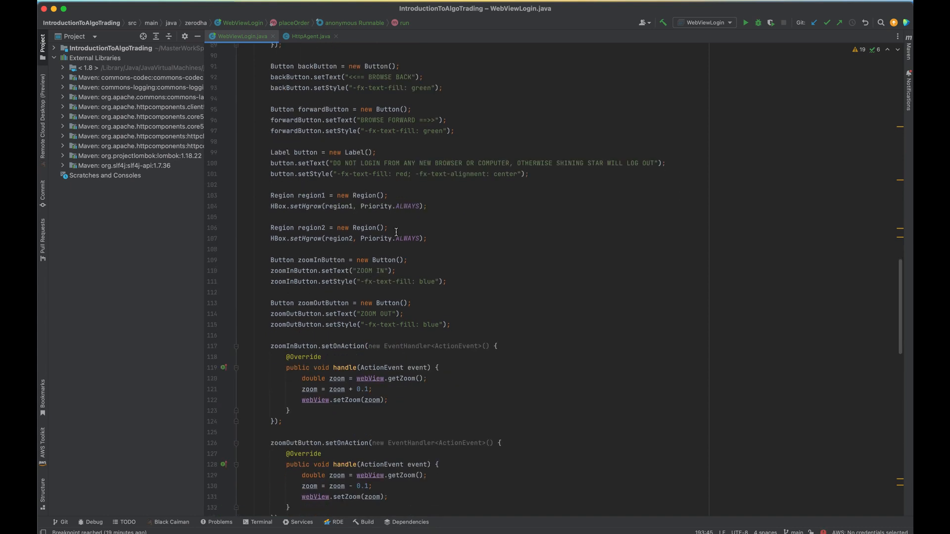
{"action": "scroll", "scroll_direction": "down", "scroll_amount": 3}
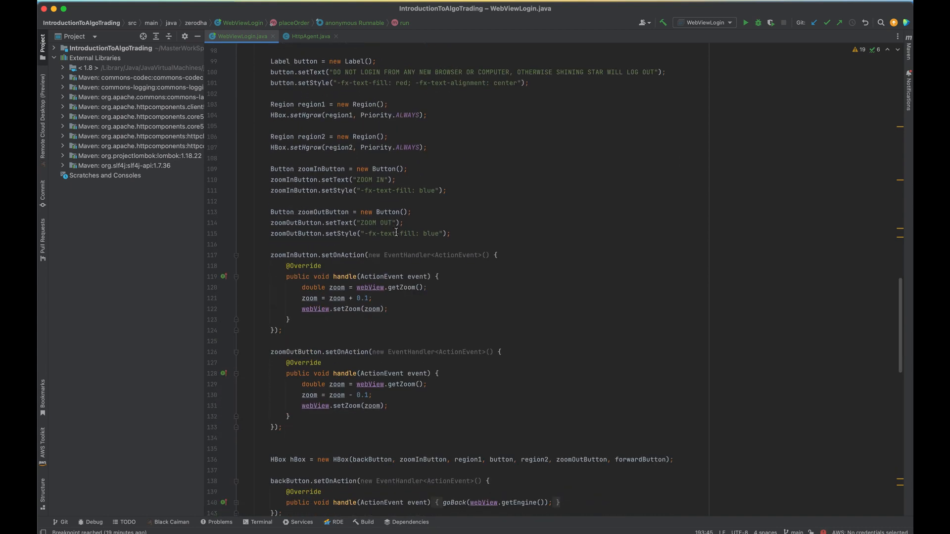
{"action": "scroll", "scroll_direction": "down", "scroll_amount": 3}
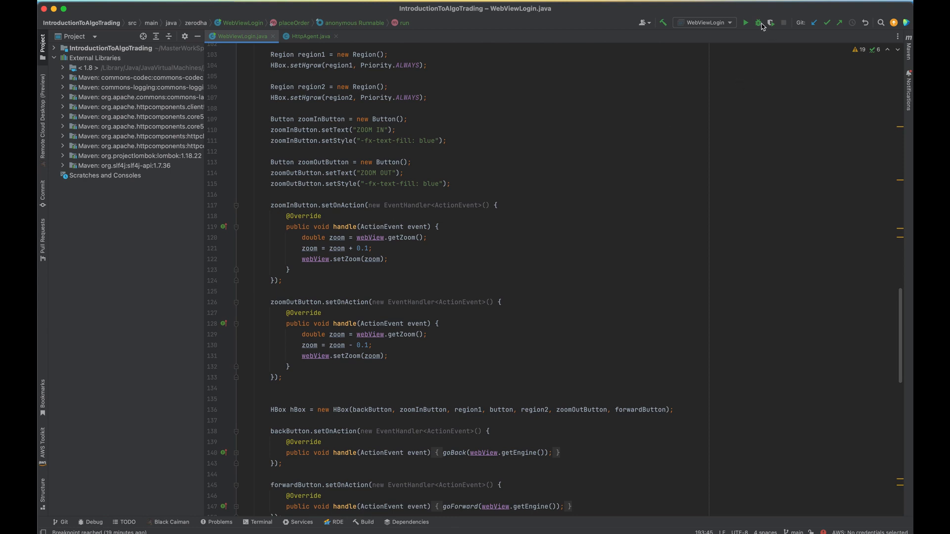
{"action": "left_click", "coordinate": [758, 22]}
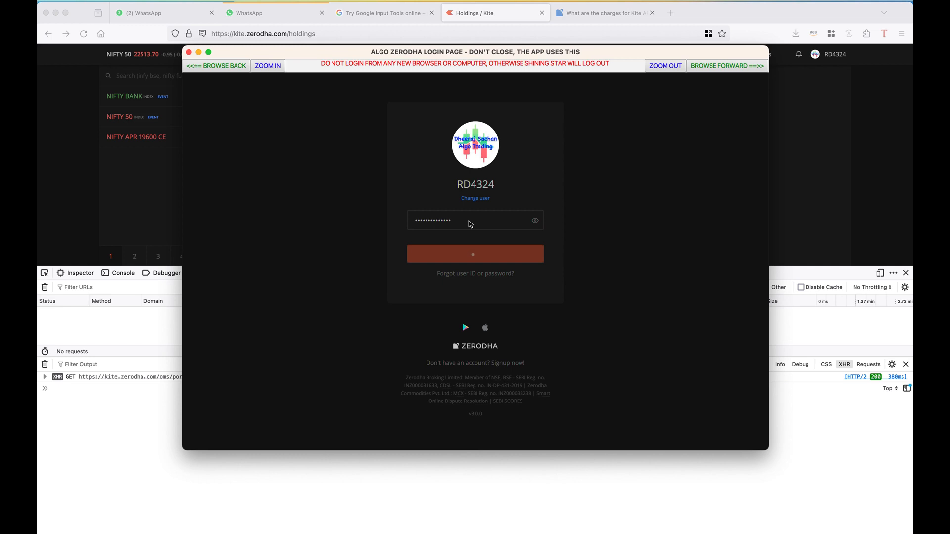
{"action": "left_click", "coordinate": [475, 254]}
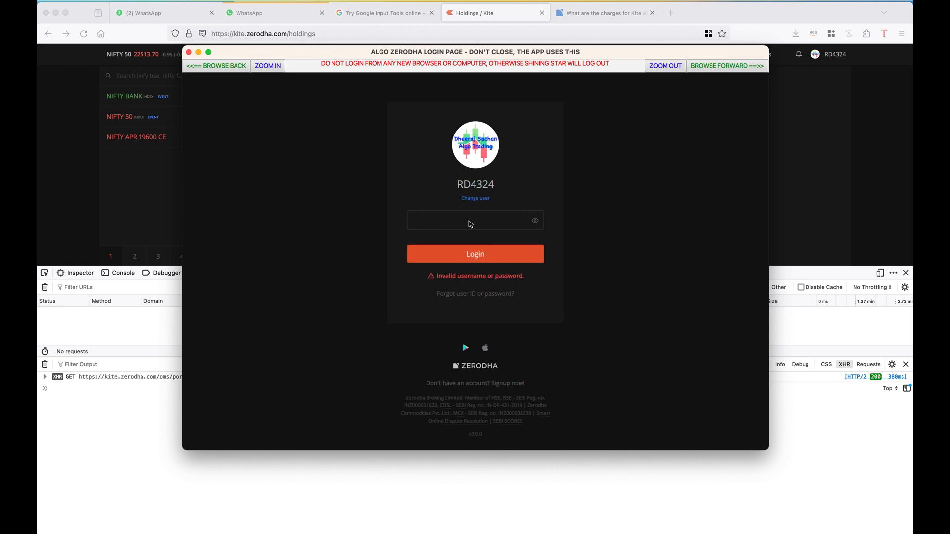
{"action": "type", "text": "password"}
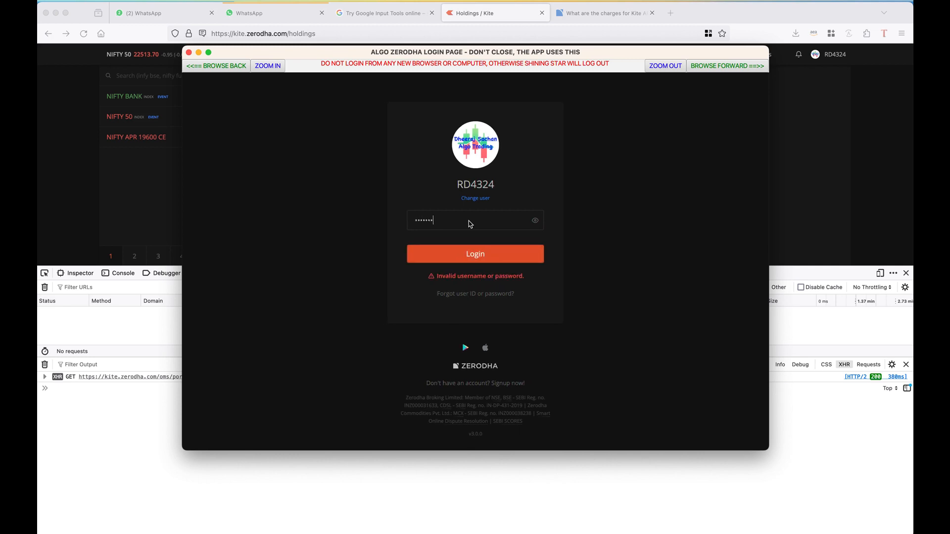
{"action": "left_click", "coordinate": [475, 253]}
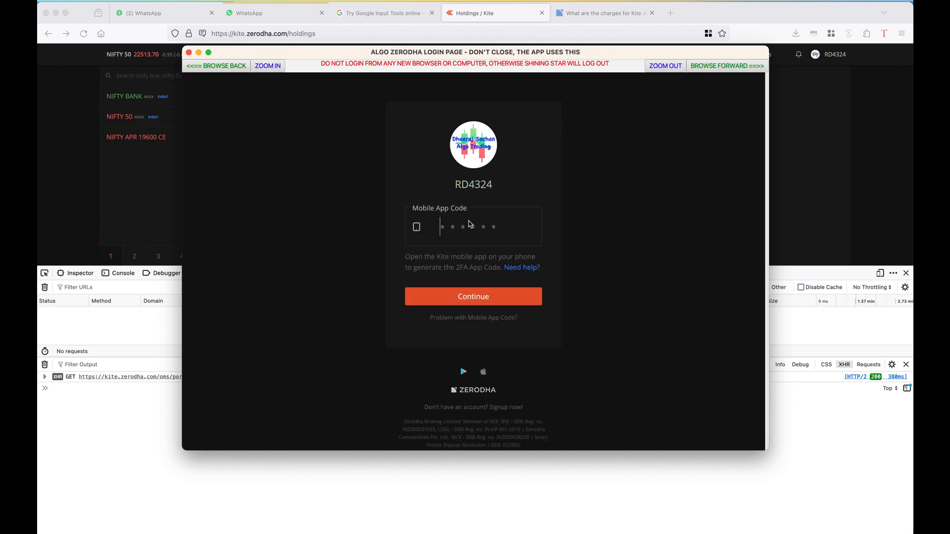
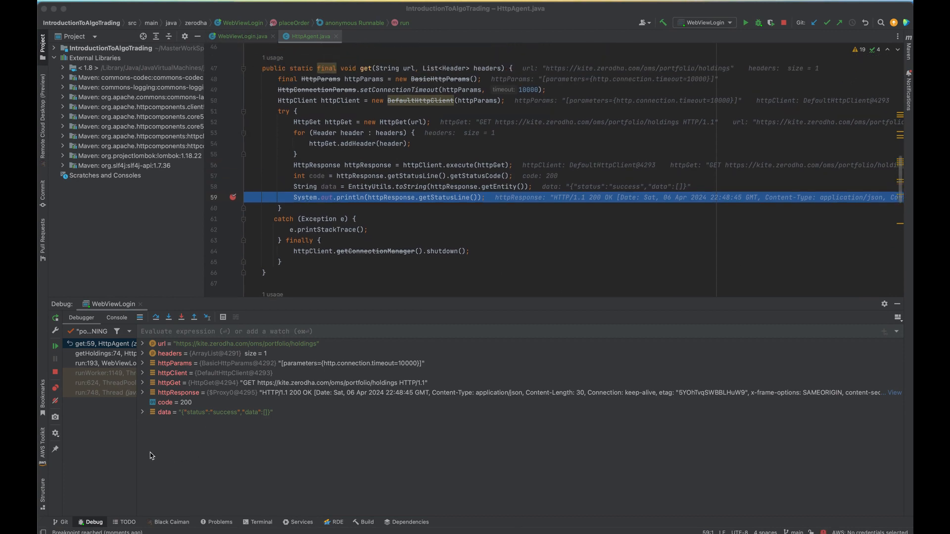
{"action": "mouse_move", "coordinate": [261, 422]}
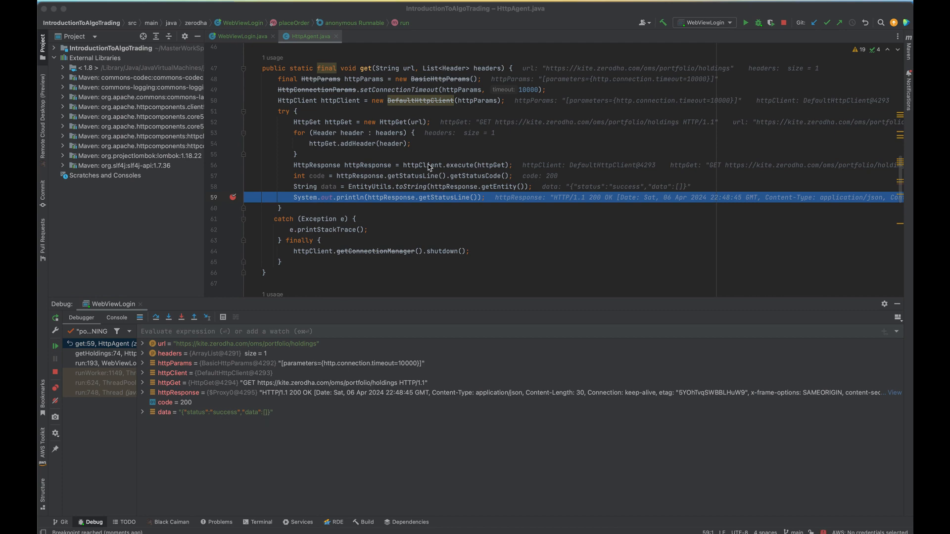
{"action": "mouse_move", "coordinate": [174, 415]}
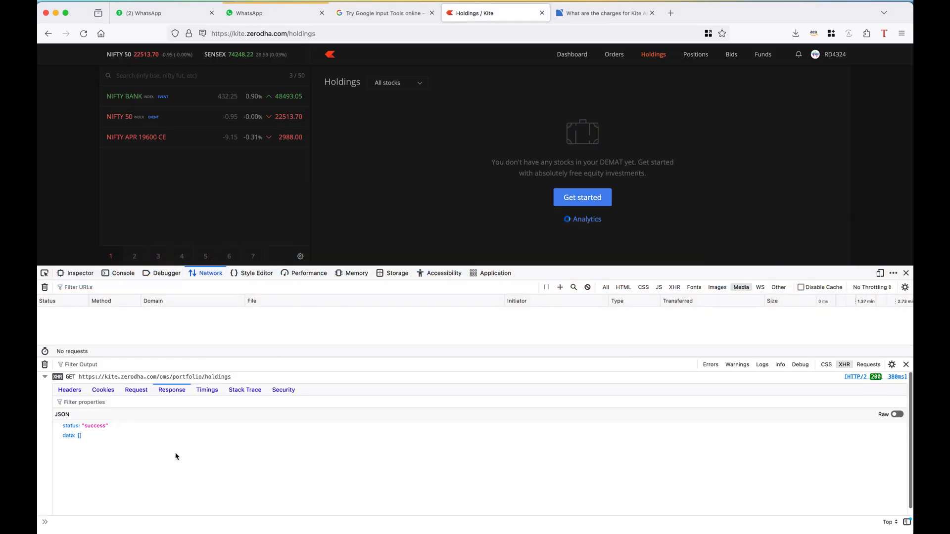
{"action": "mouse_move", "coordinate": [66, 459]}
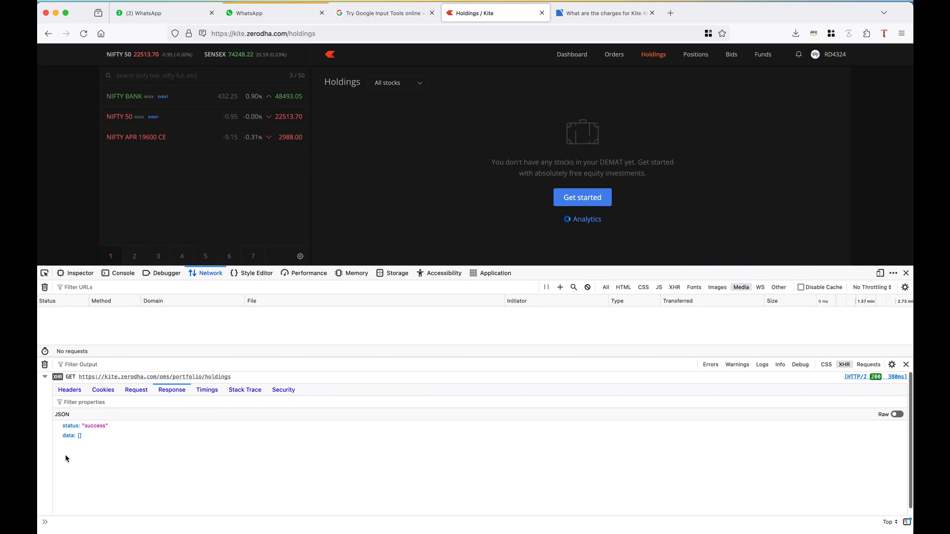
{"action": "mouse_move", "coordinate": [695, 54]}
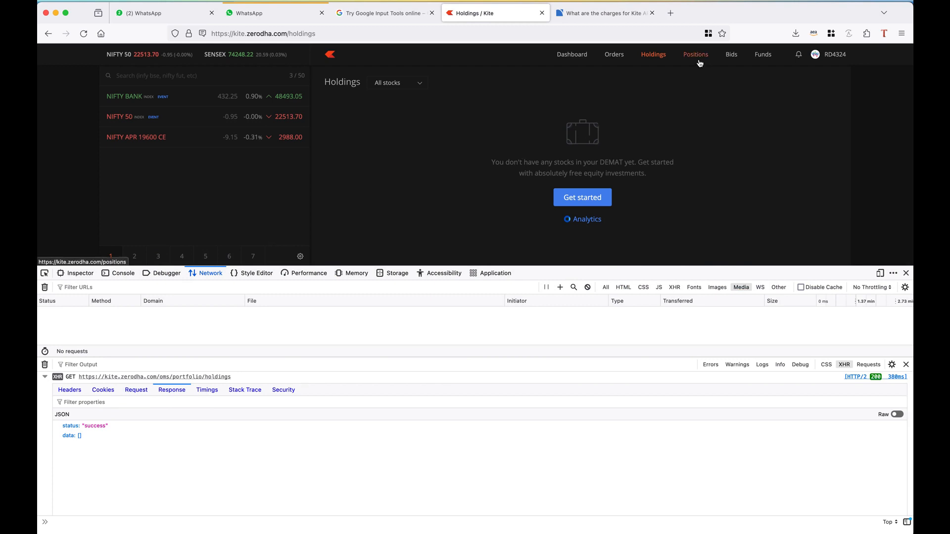
{"action": "mouse_move", "coordinate": [694, 54]}
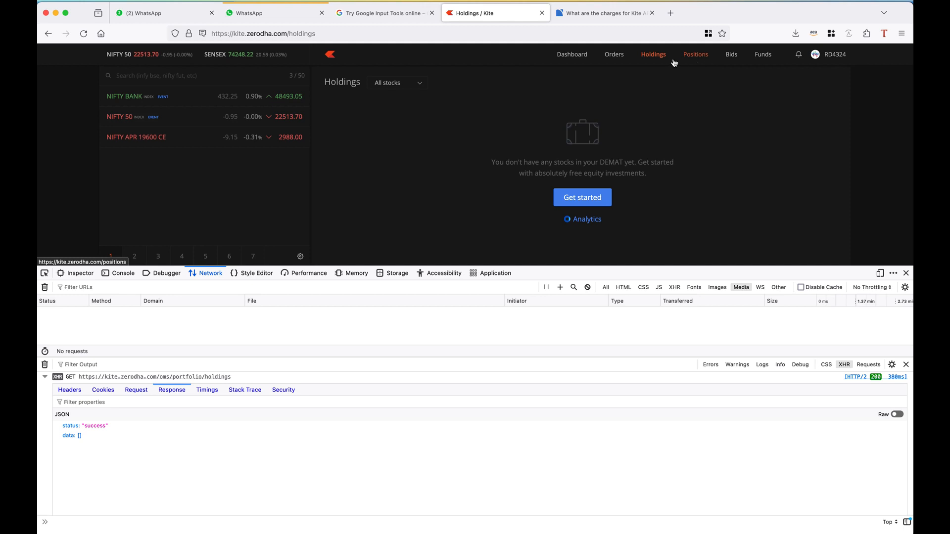
{"action": "mouse_move", "coordinate": [330, 132]}
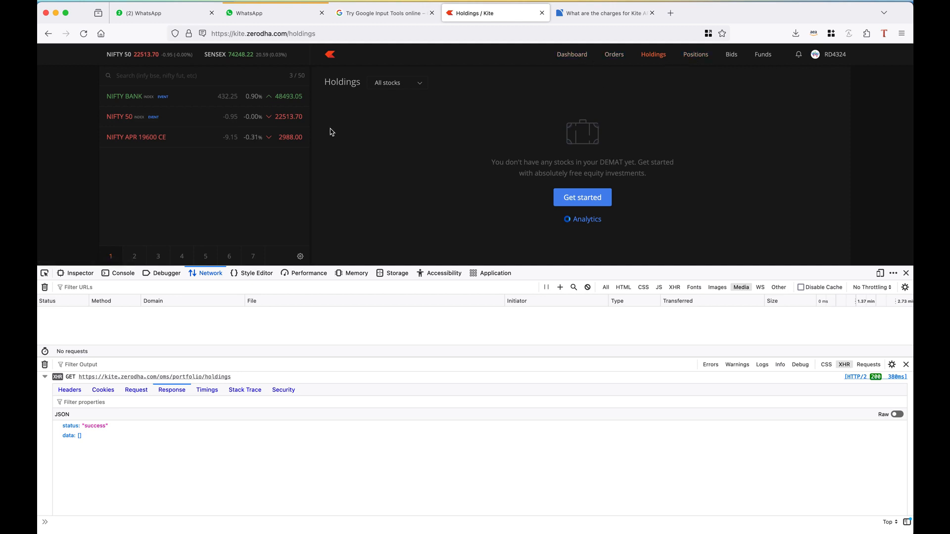
{"action": "mouse_move", "coordinate": [614, 54]}
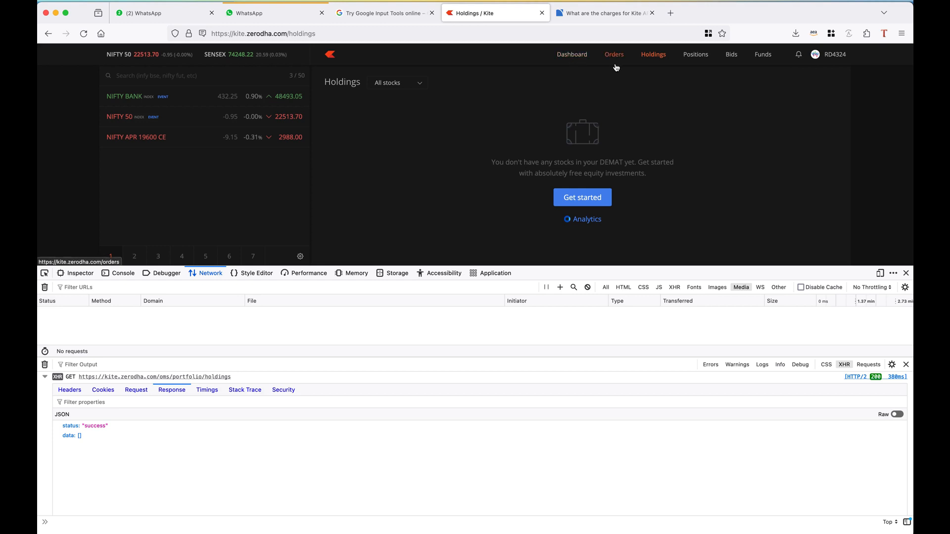
{"action": "mouse_move", "coordinate": [830, 92]}
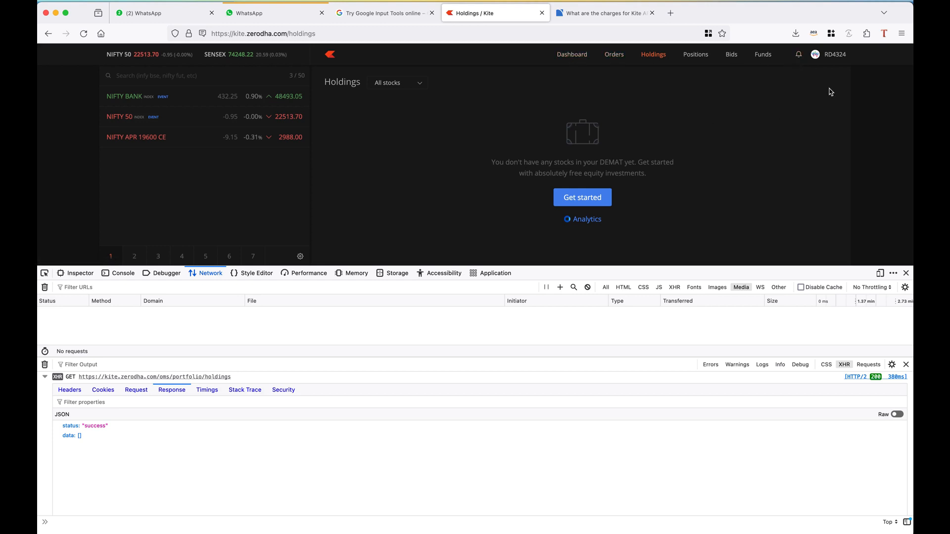
{"action": "mouse_move", "coordinate": [824, 93]}
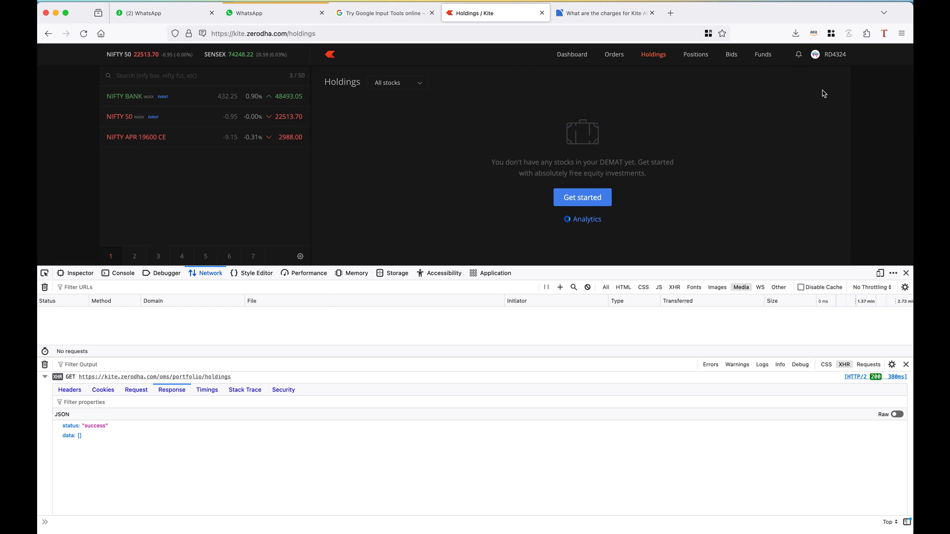
{"action": "mouse_move", "coordinate": [731, 173]}
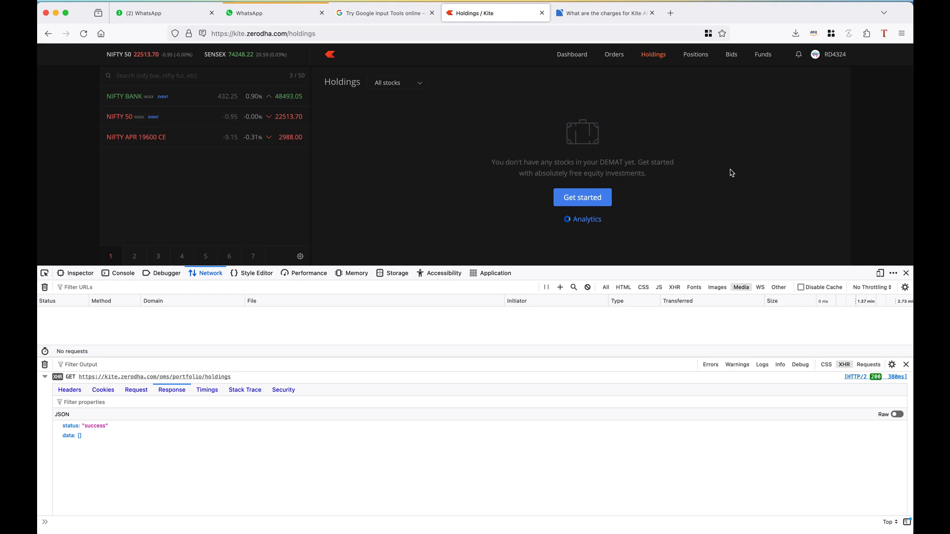
{"action": "mouse_move", "coordinate": [706, 186]}
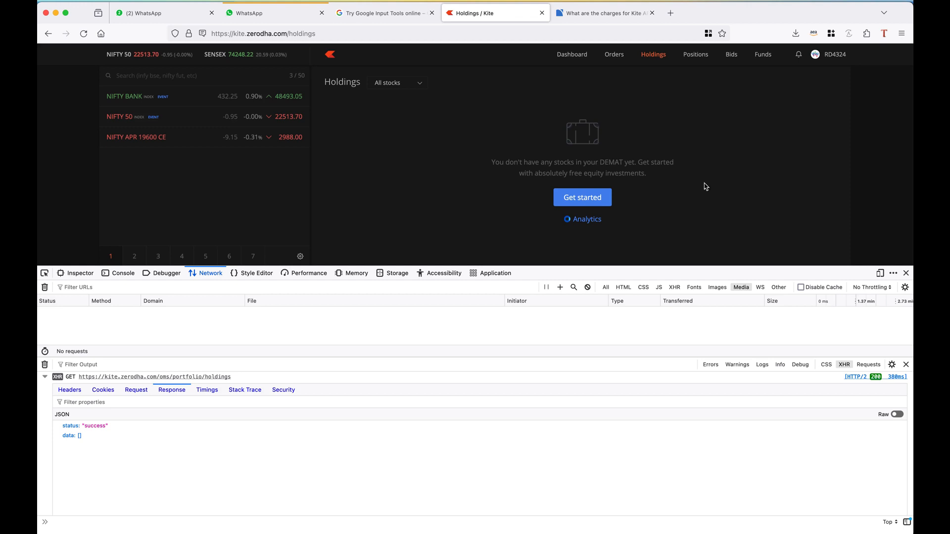